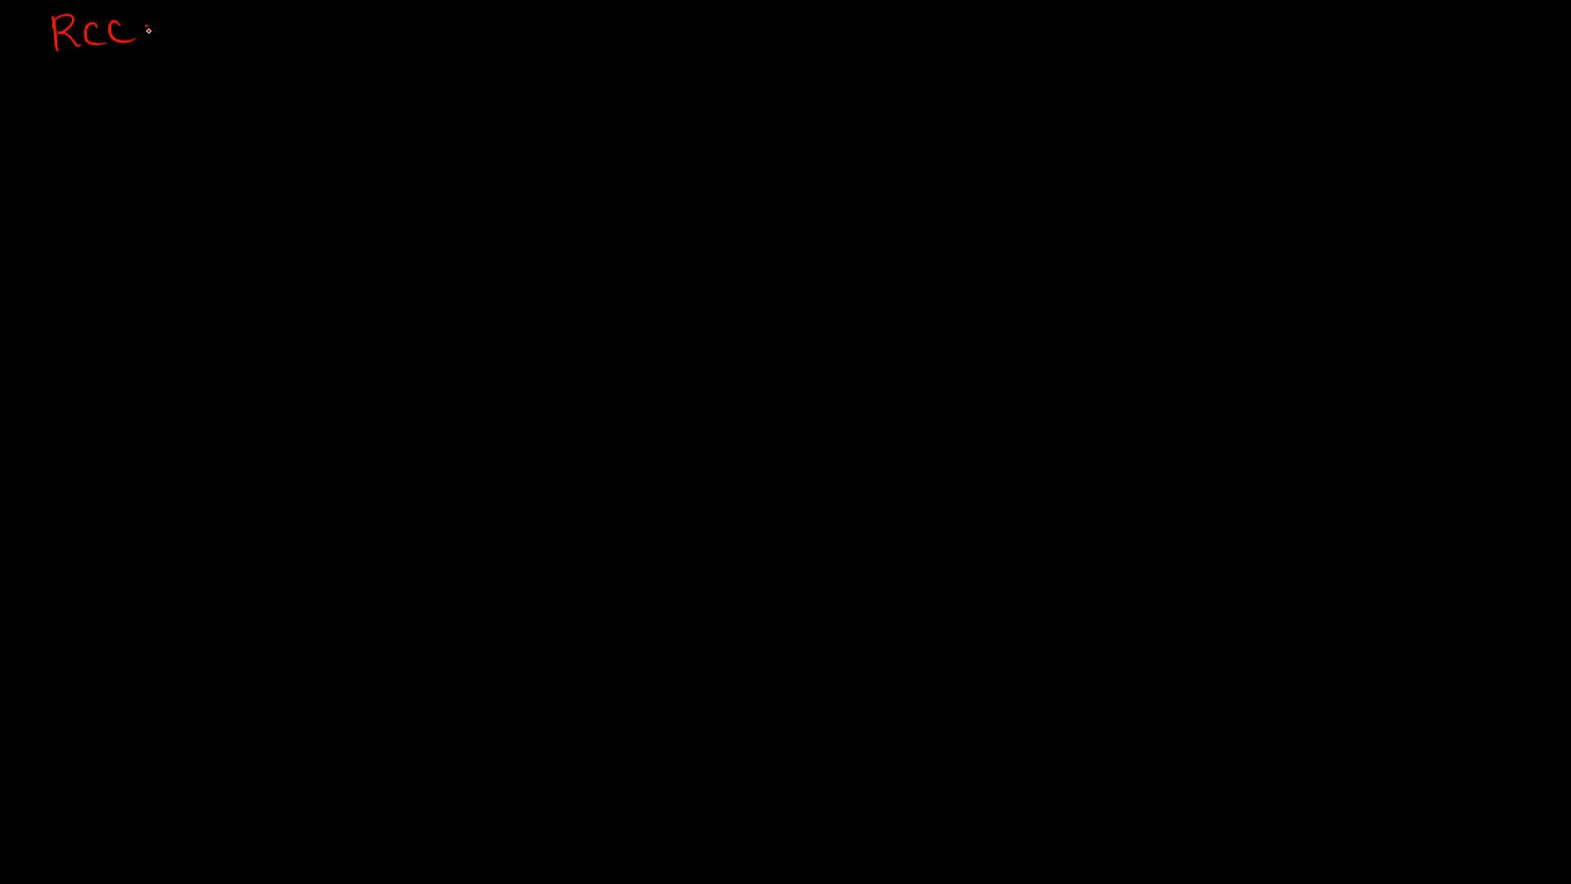
Underline RCC, write 'Limit state mtd' and 'working stress mtd' in white, then select red ink
drag(49, 79, 143, 67)
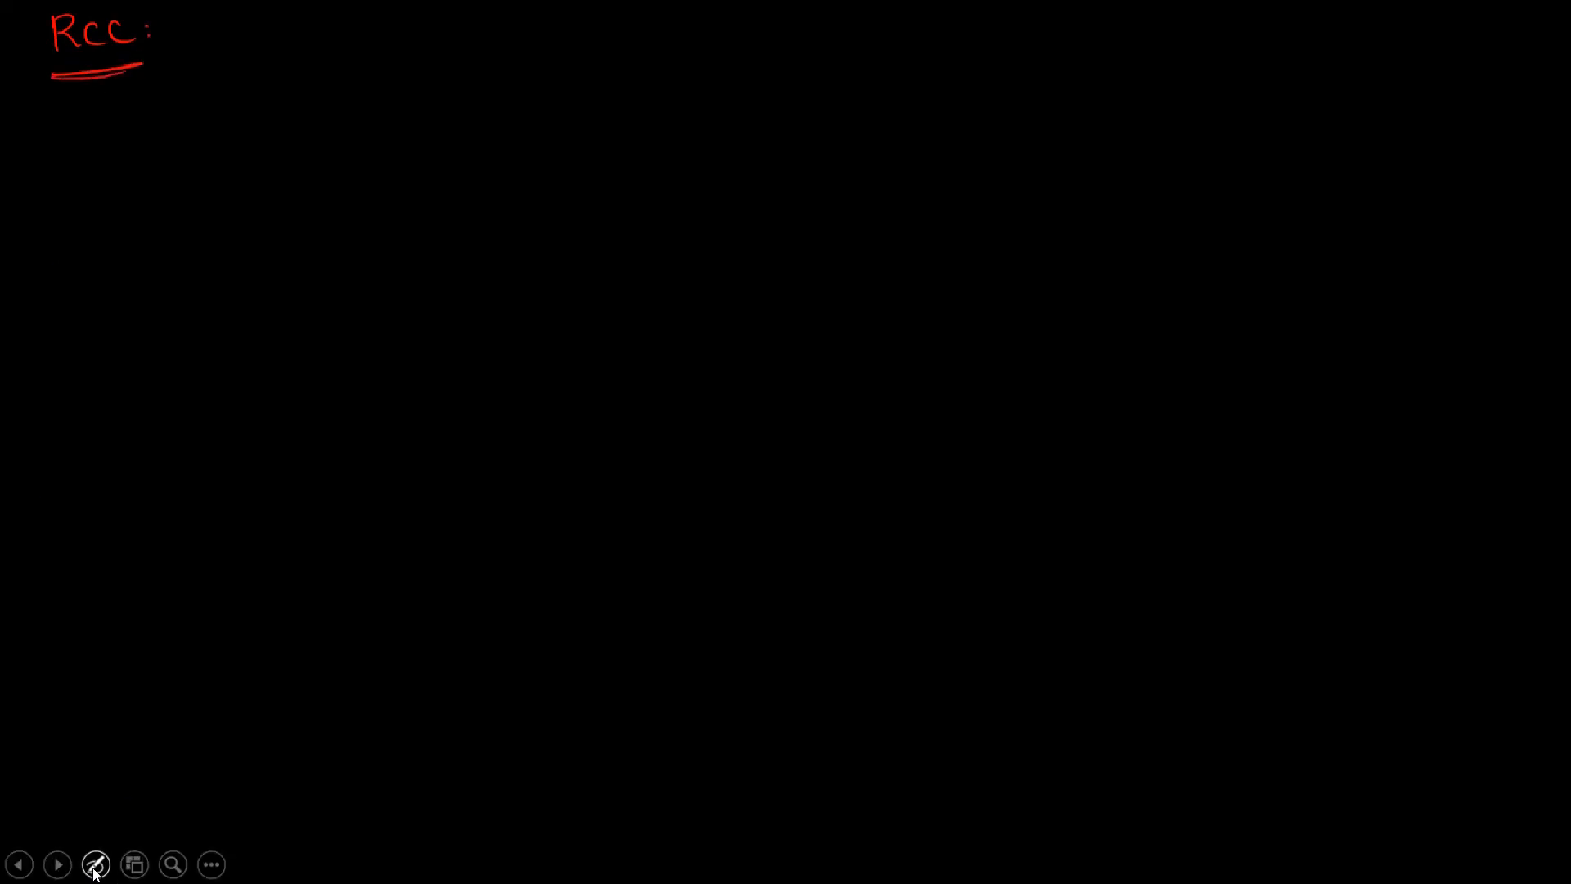
click(95, 865)
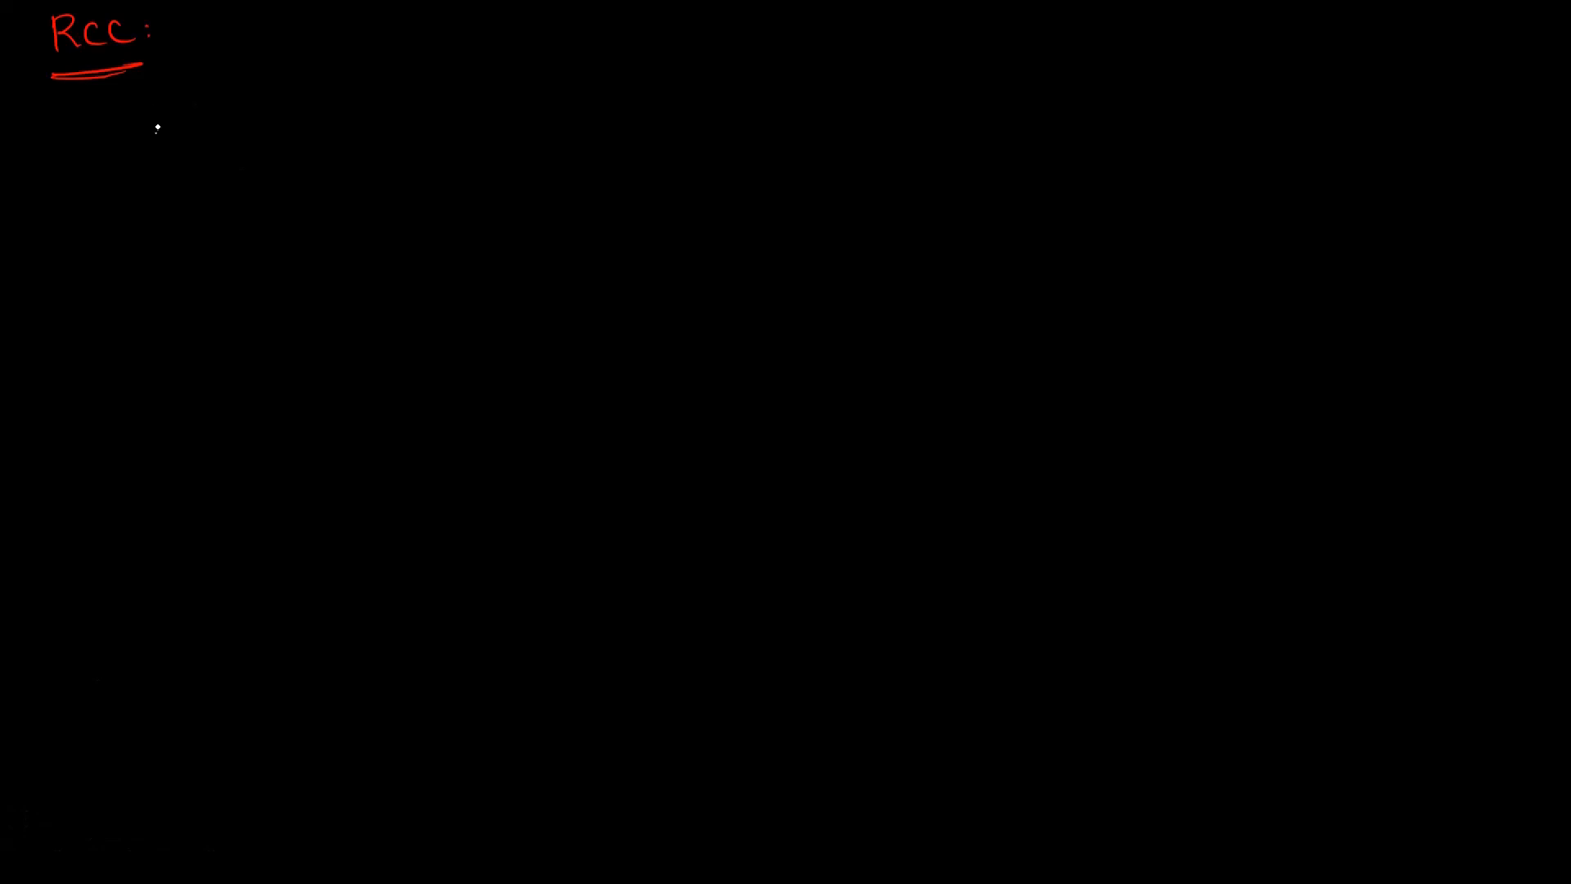
text(Limit)
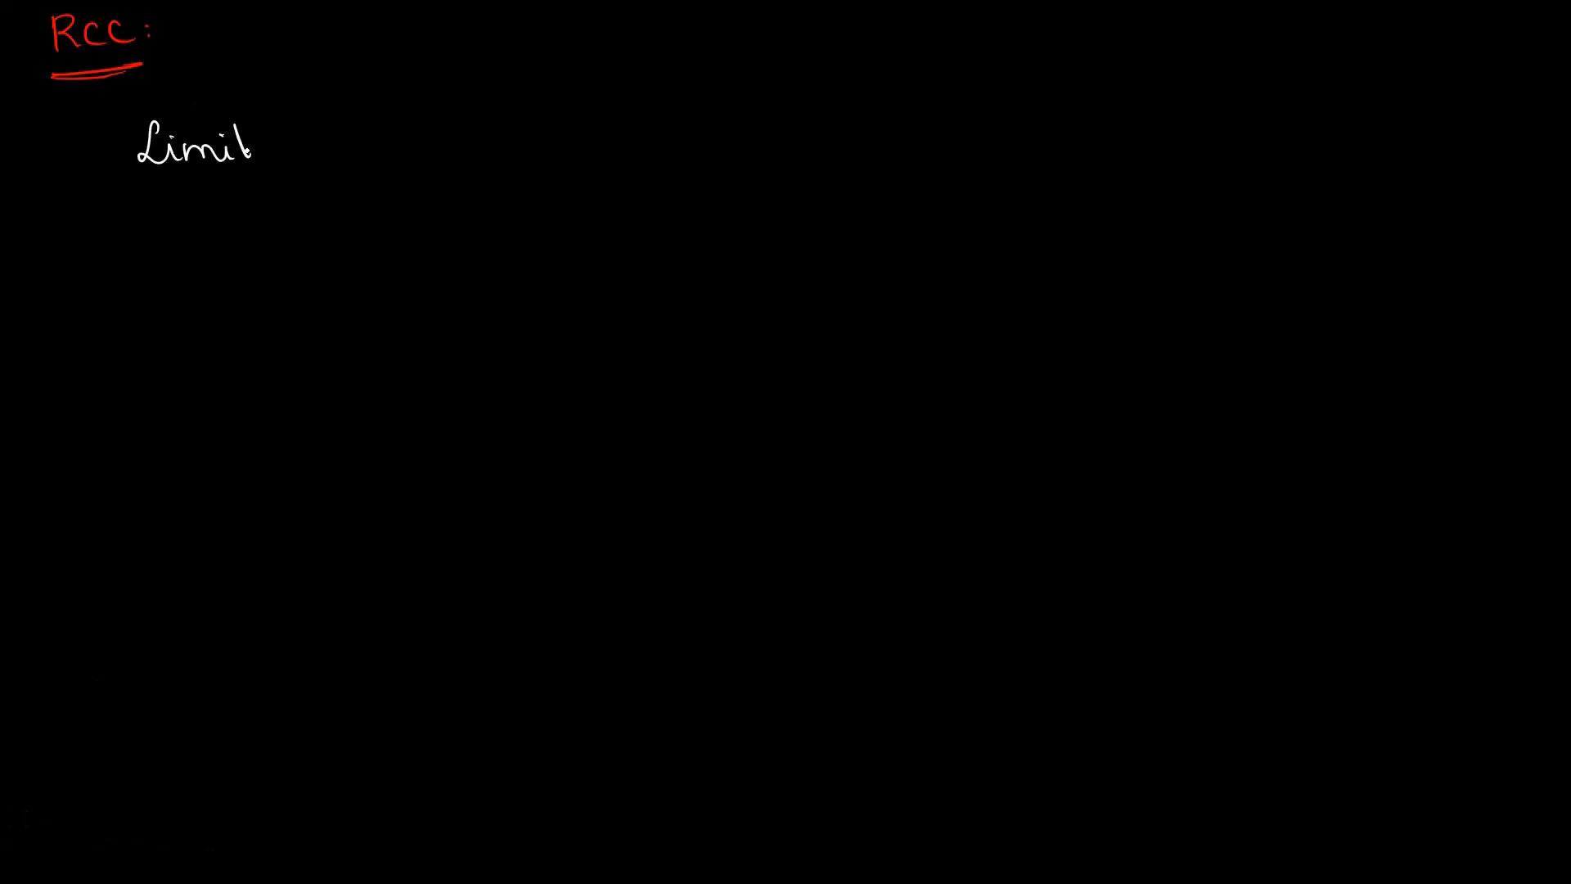
text(state.)
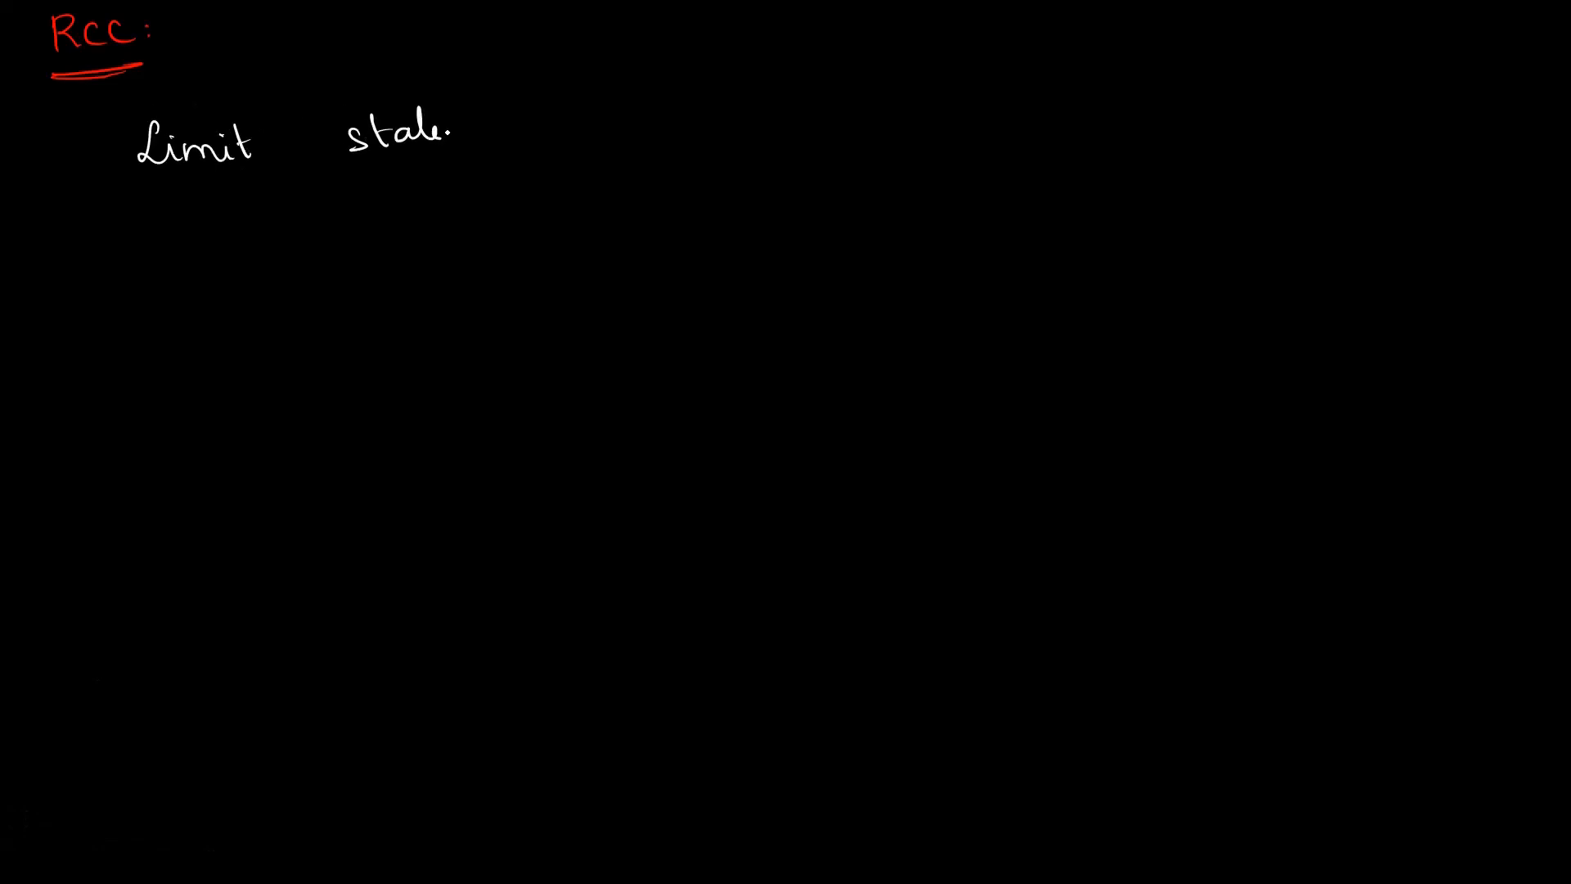
text(mtd)
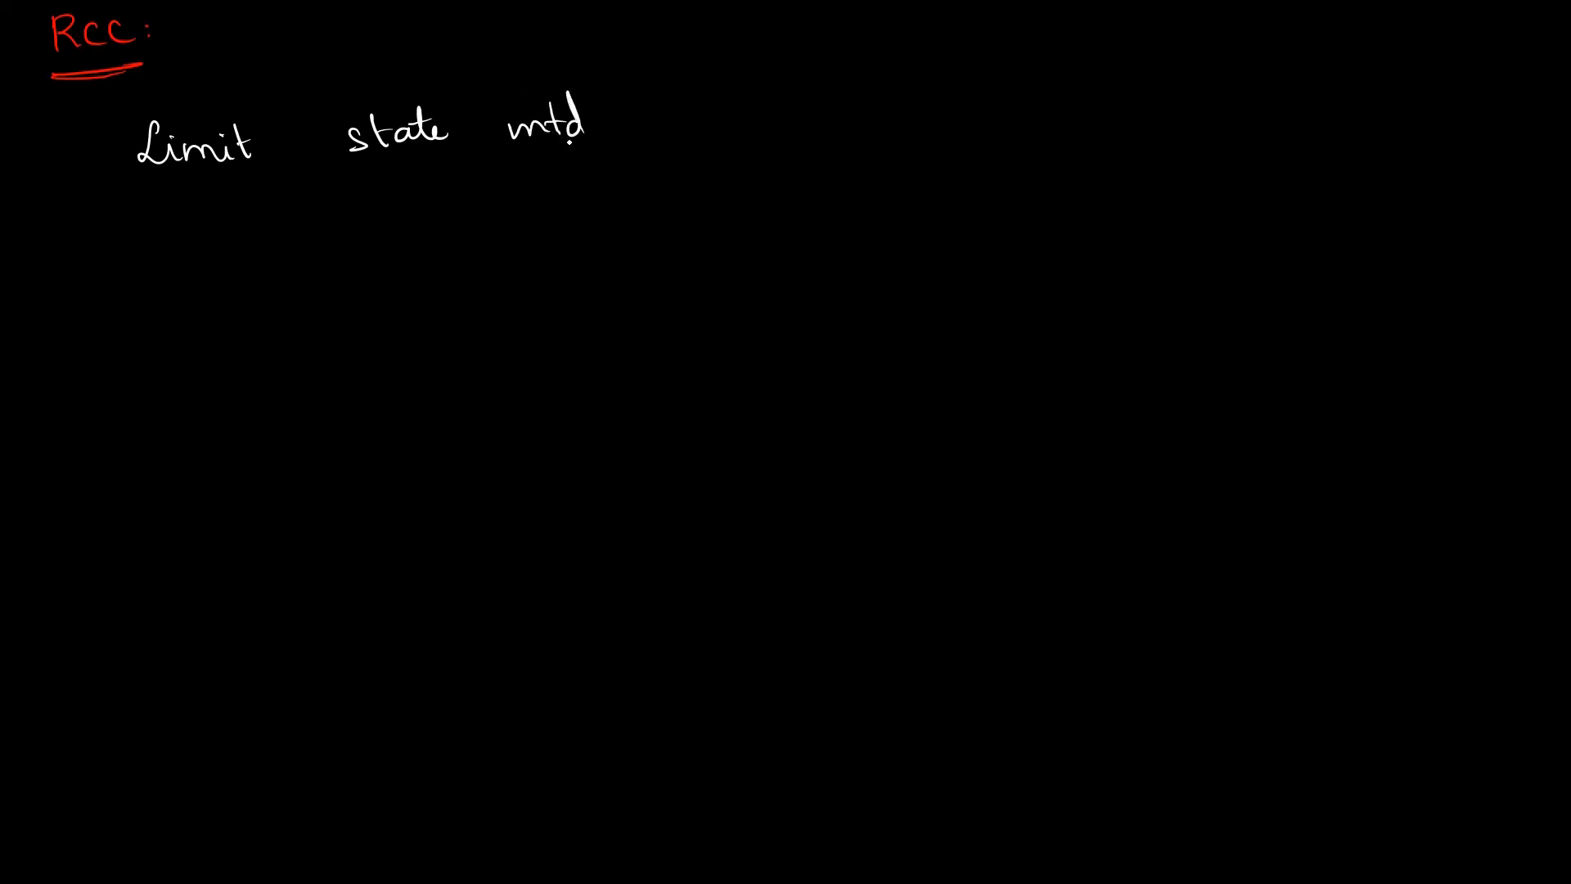
text(working)
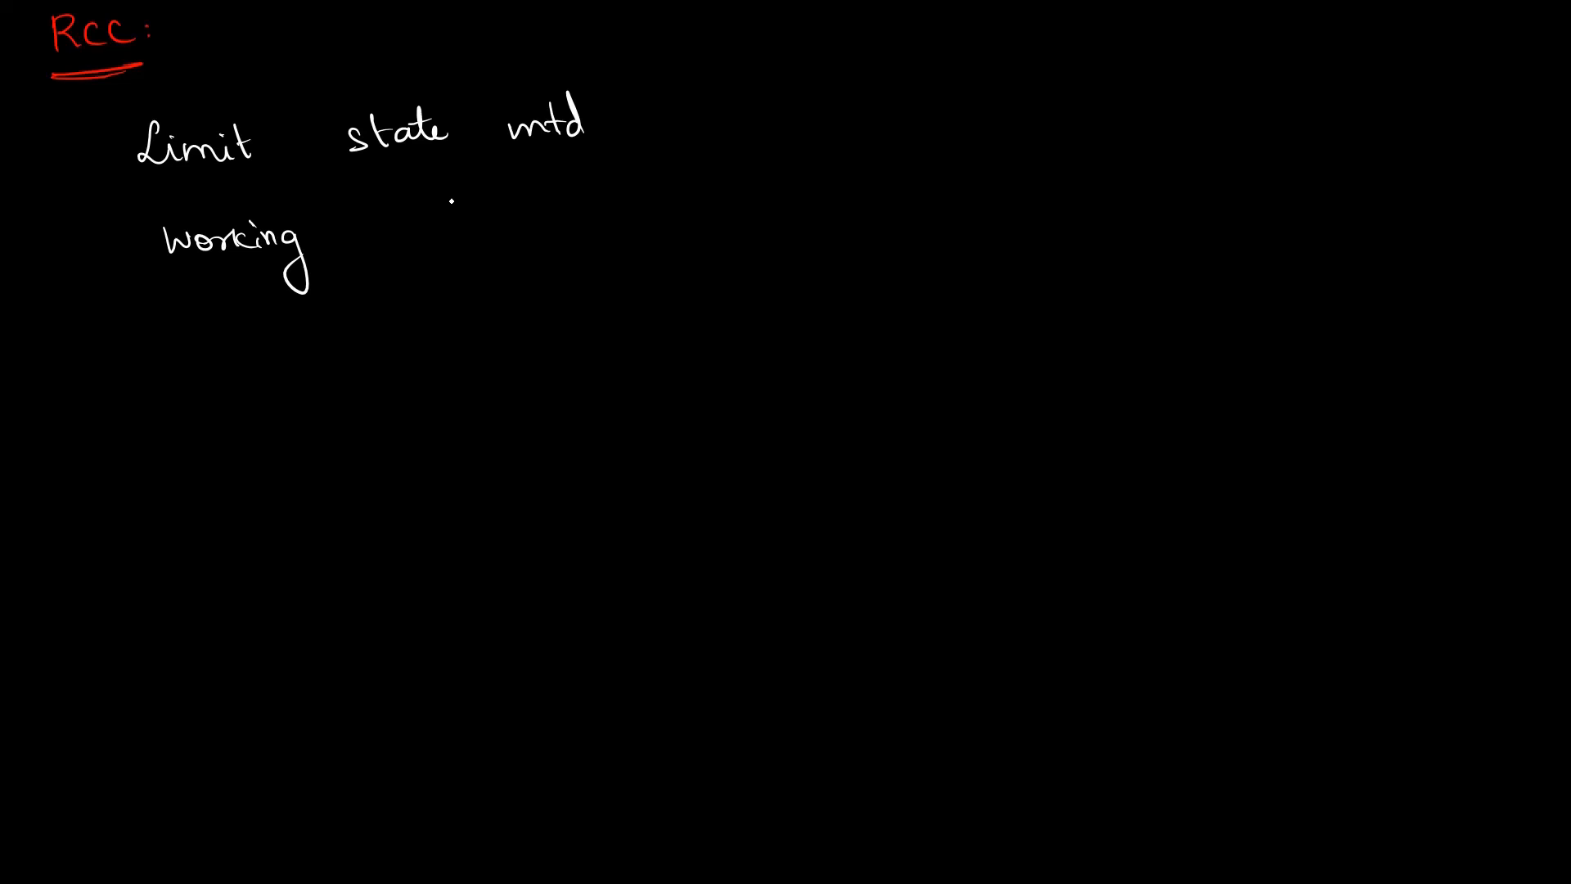
text(Stoex)
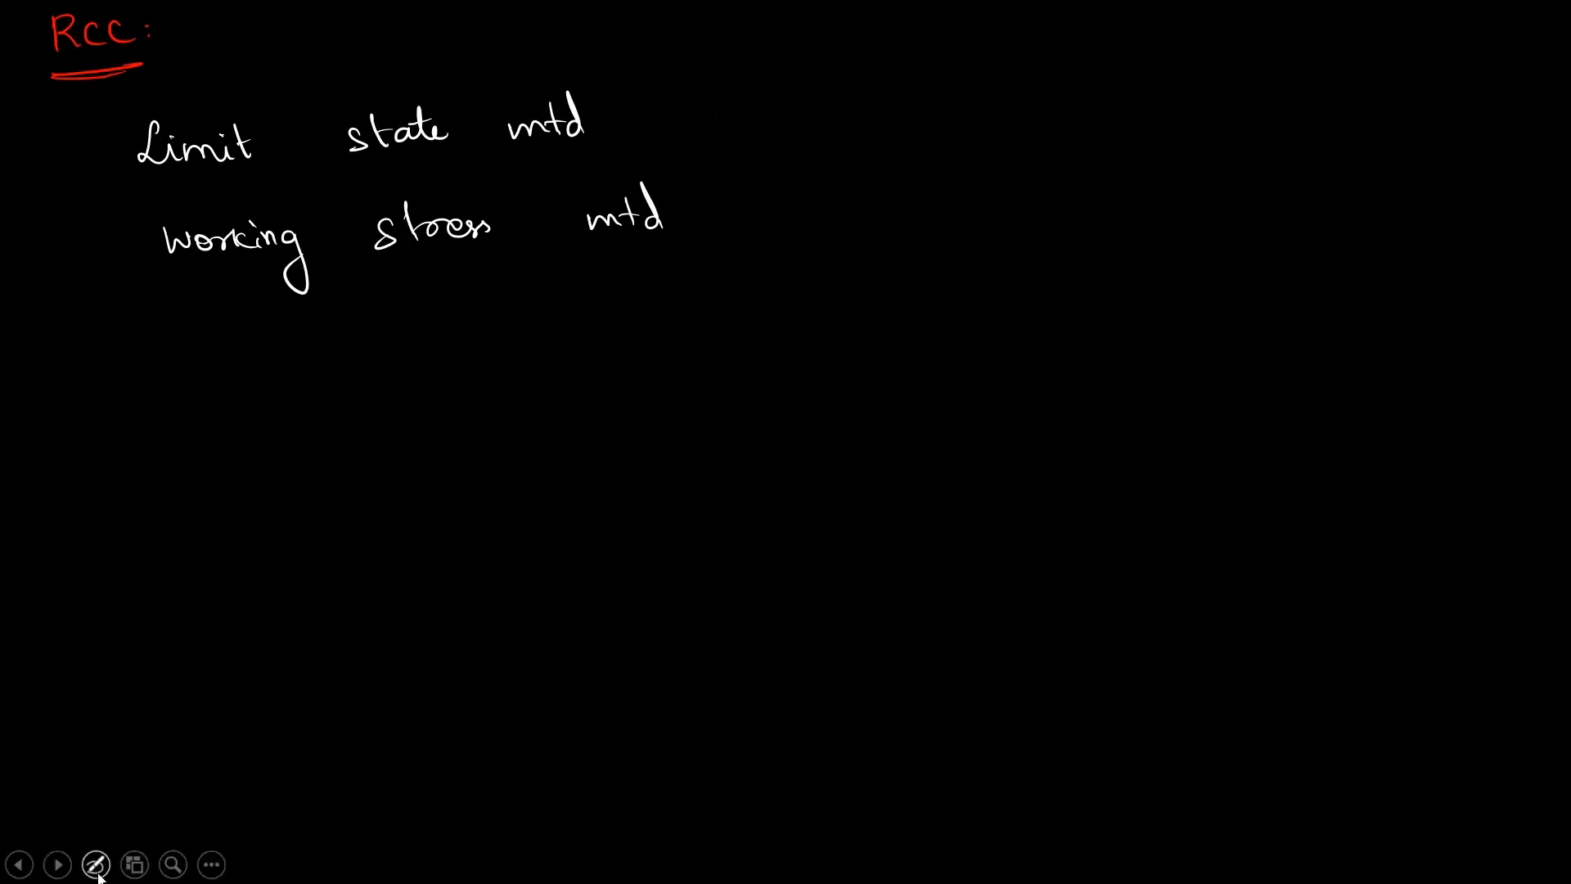
click(95, 864)
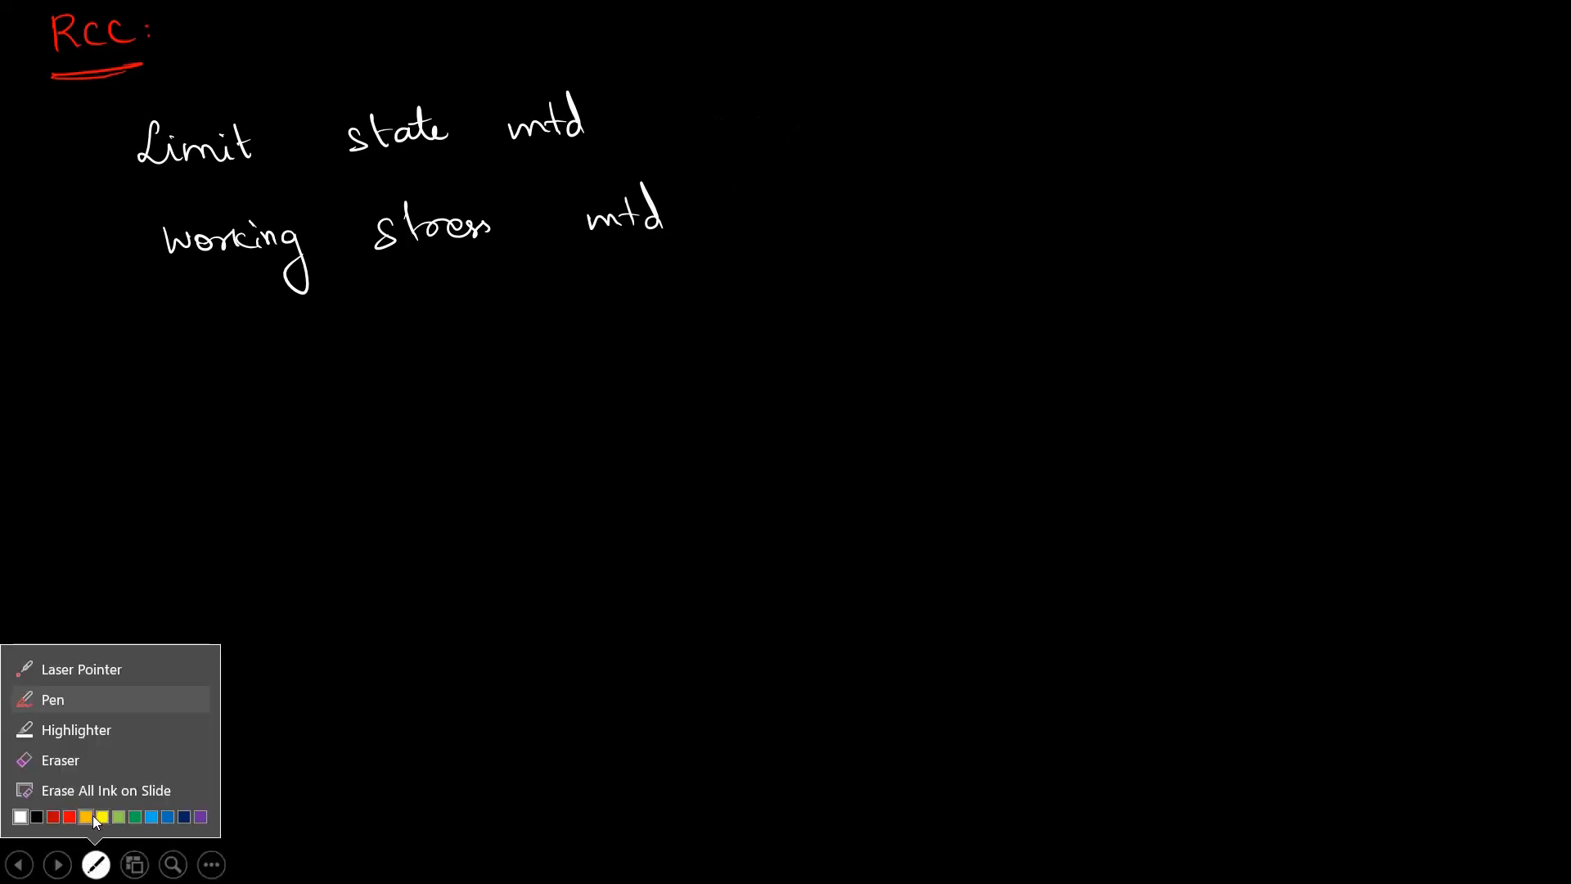
click(94, 816)
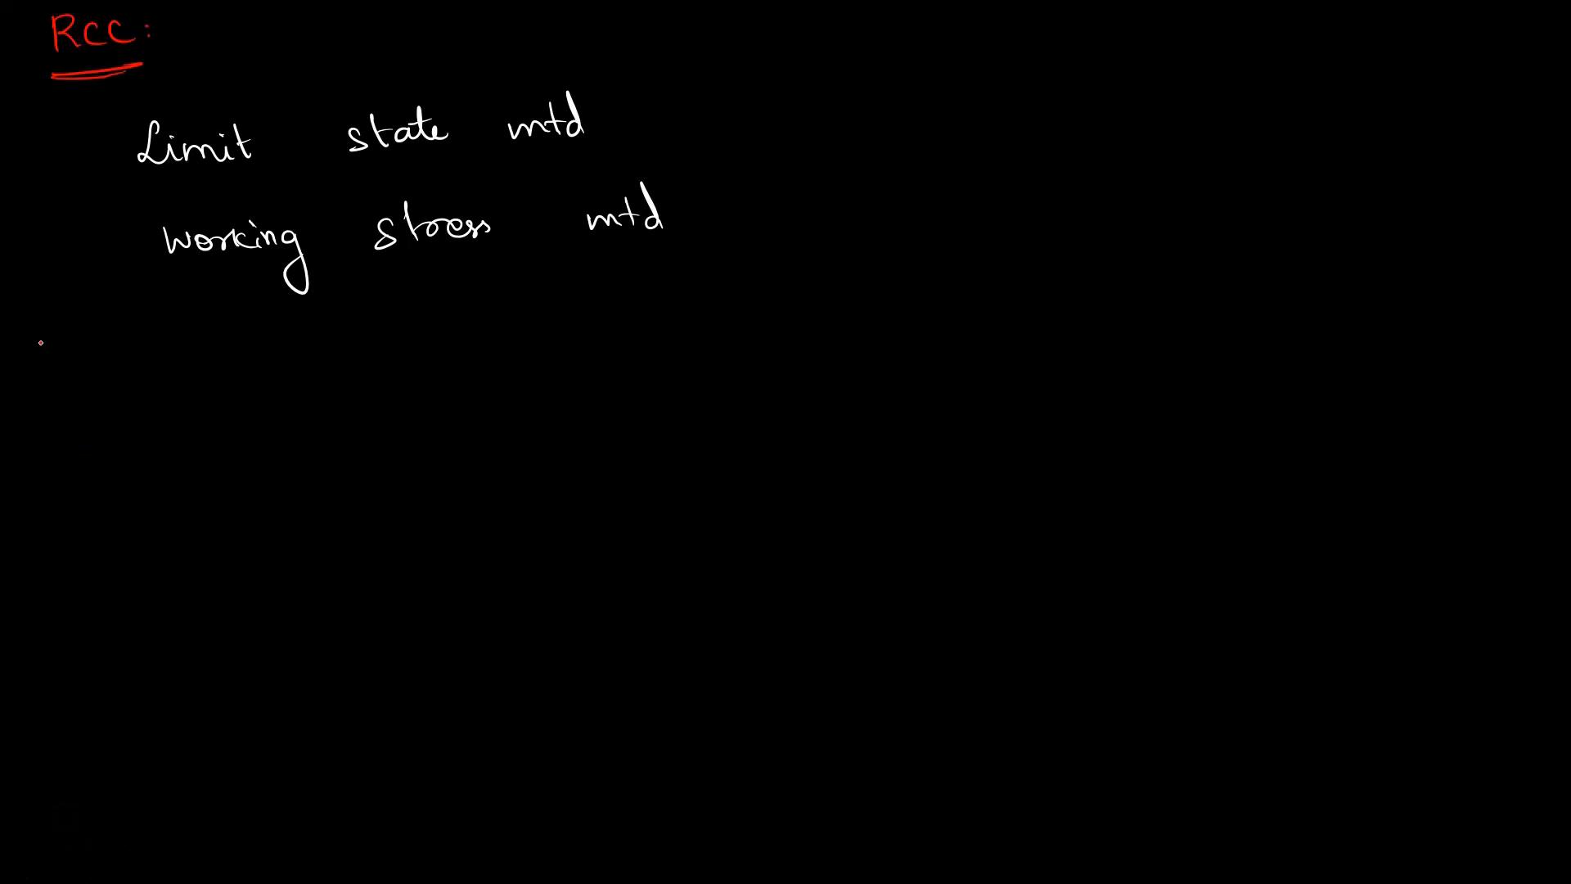
Write the red 'Polity:' heading, switch to white ink, and start the 11th lesson note
text(Poli)
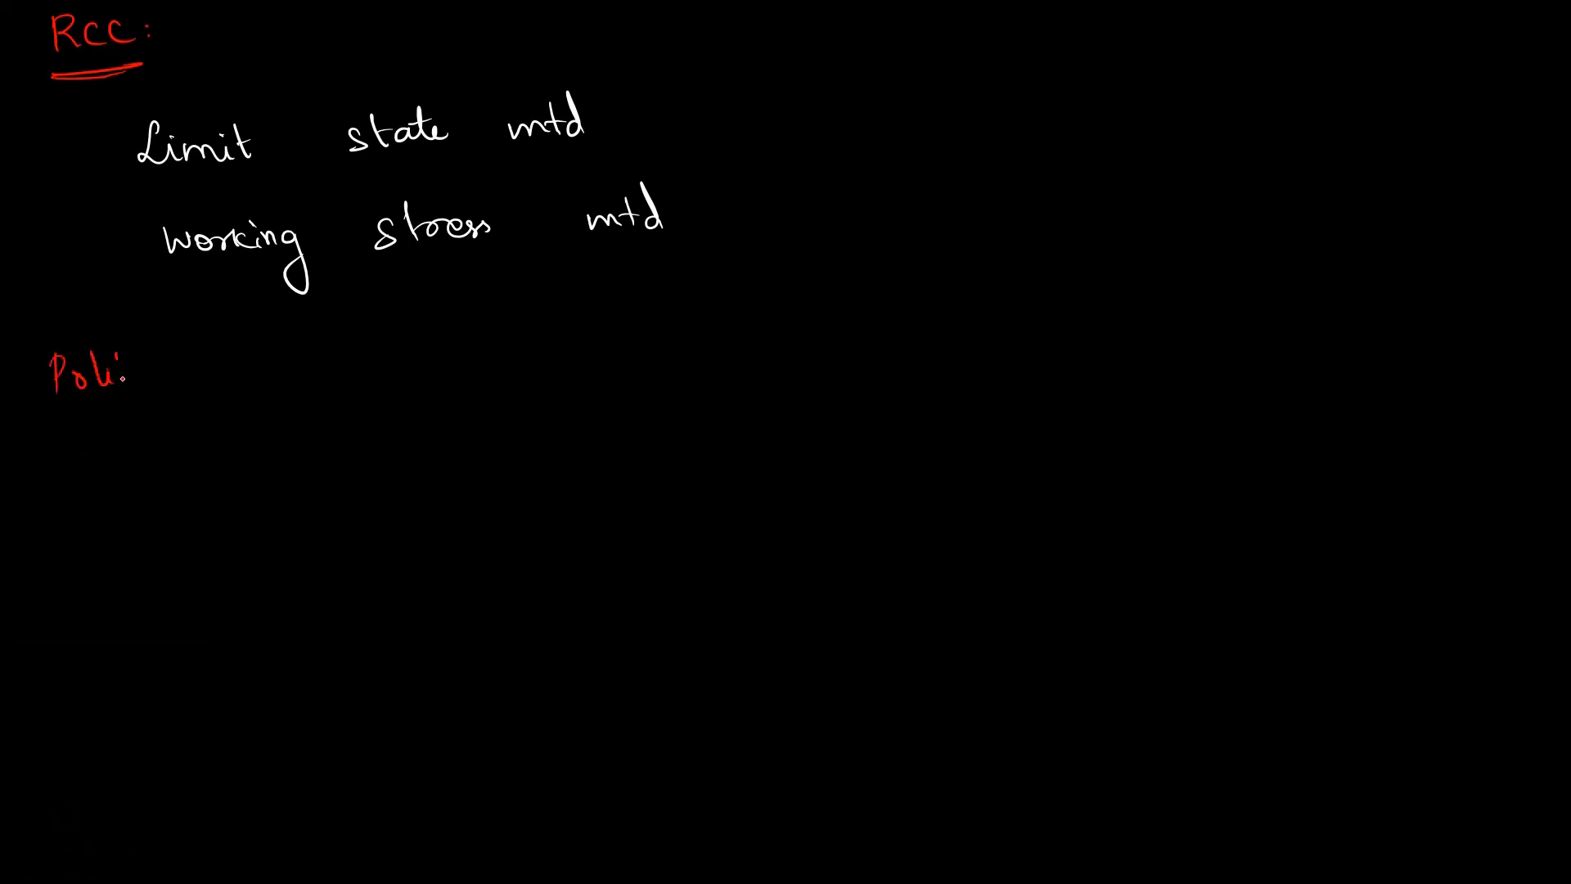
text(Polity:)
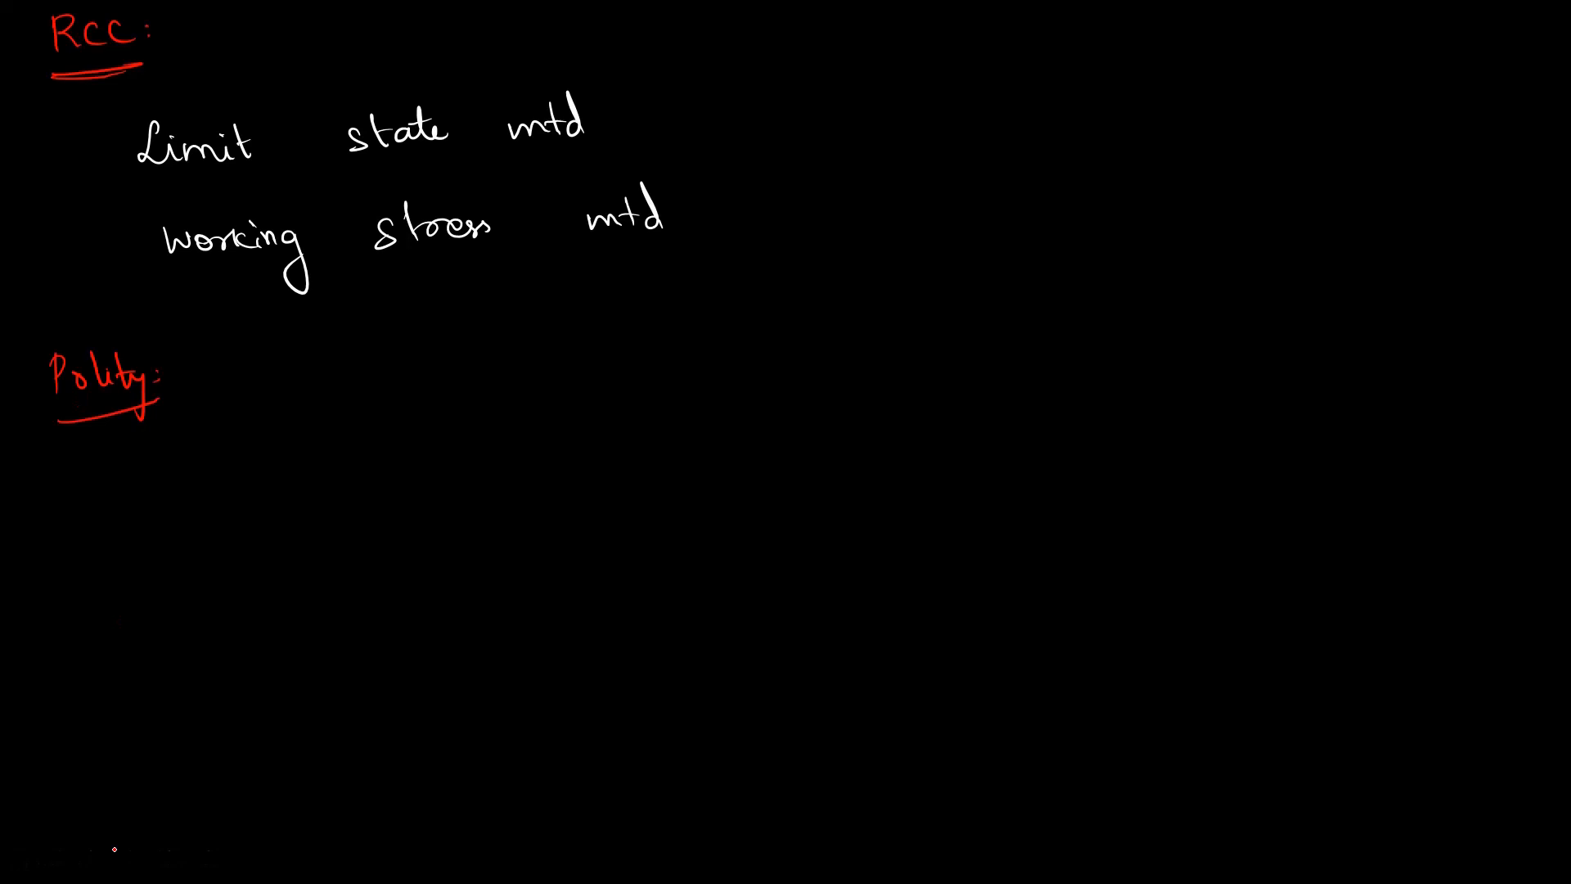
click(95, 864)
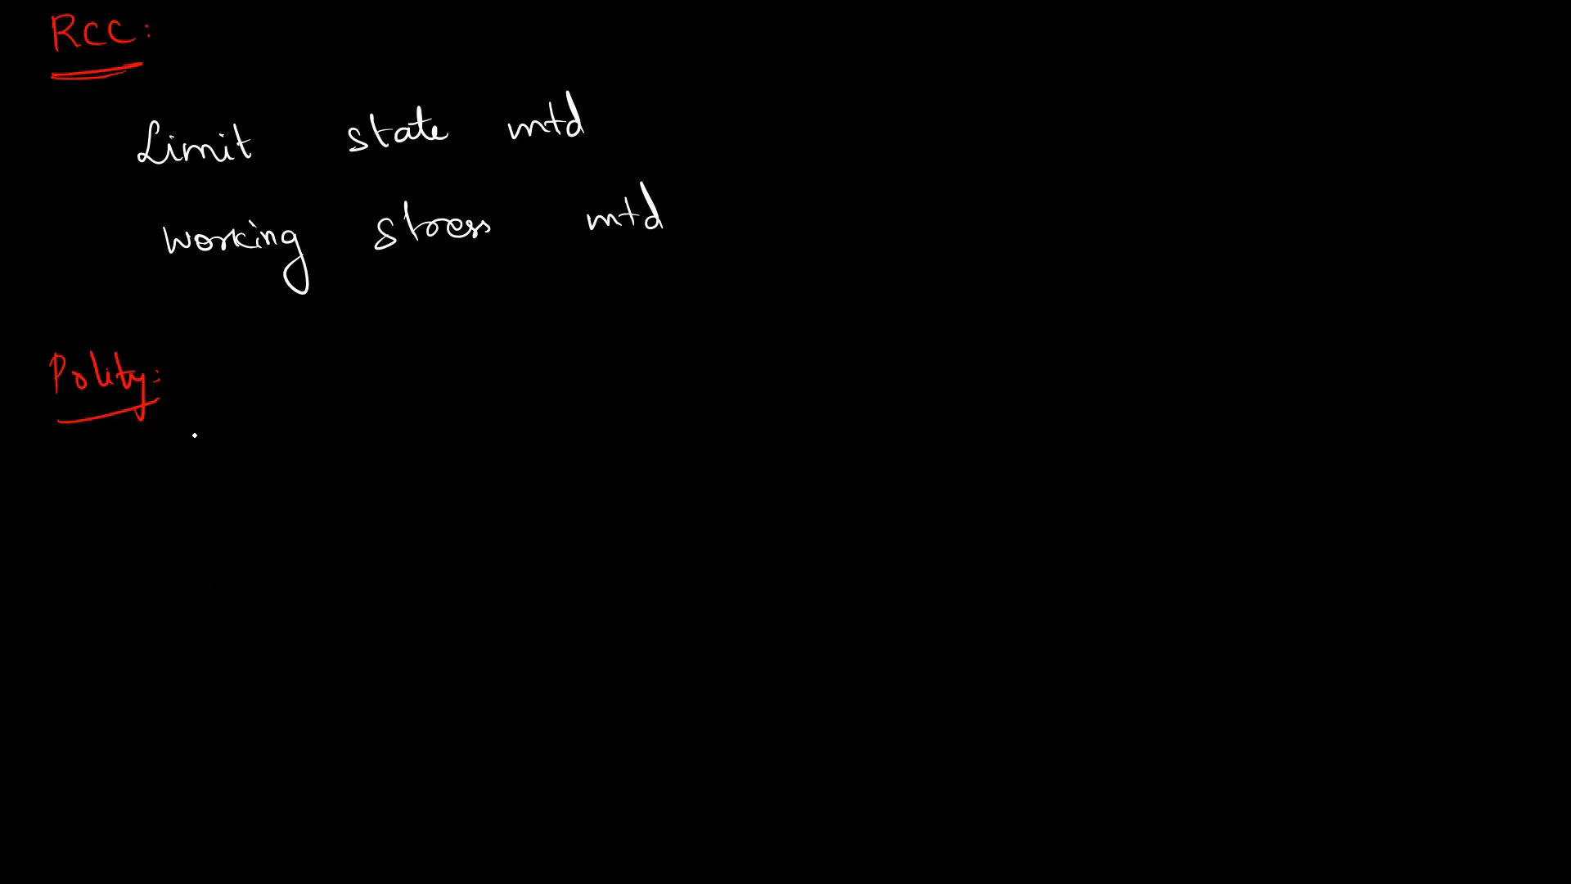
drag(206, 431, 226, 461)
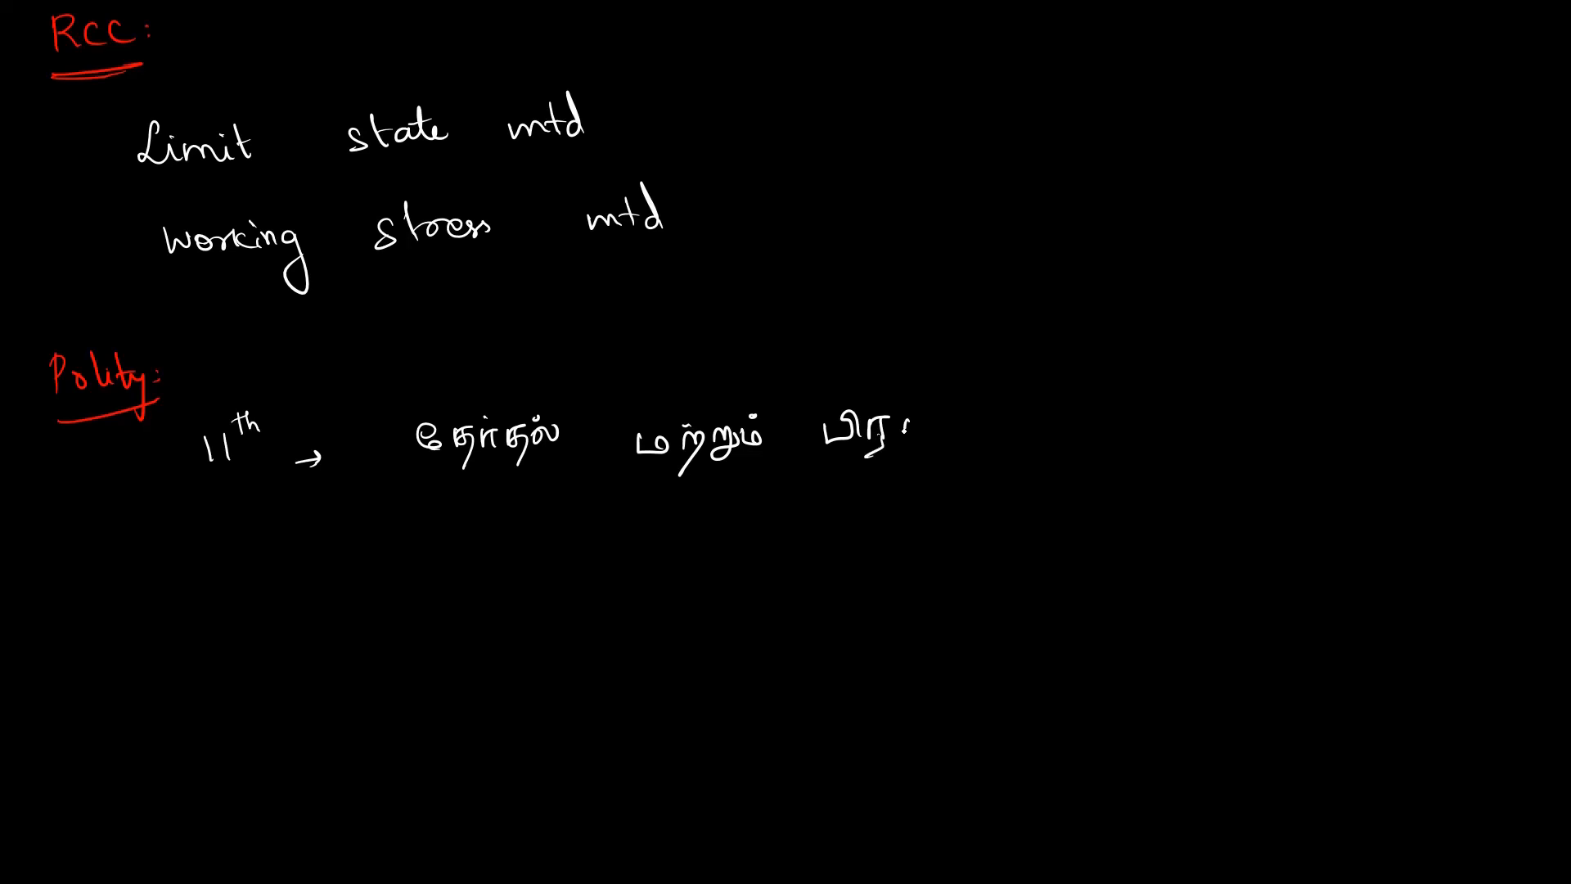
Write the white Tamil notes for the 11th and '9th →' Polity lessons
text(திதி)
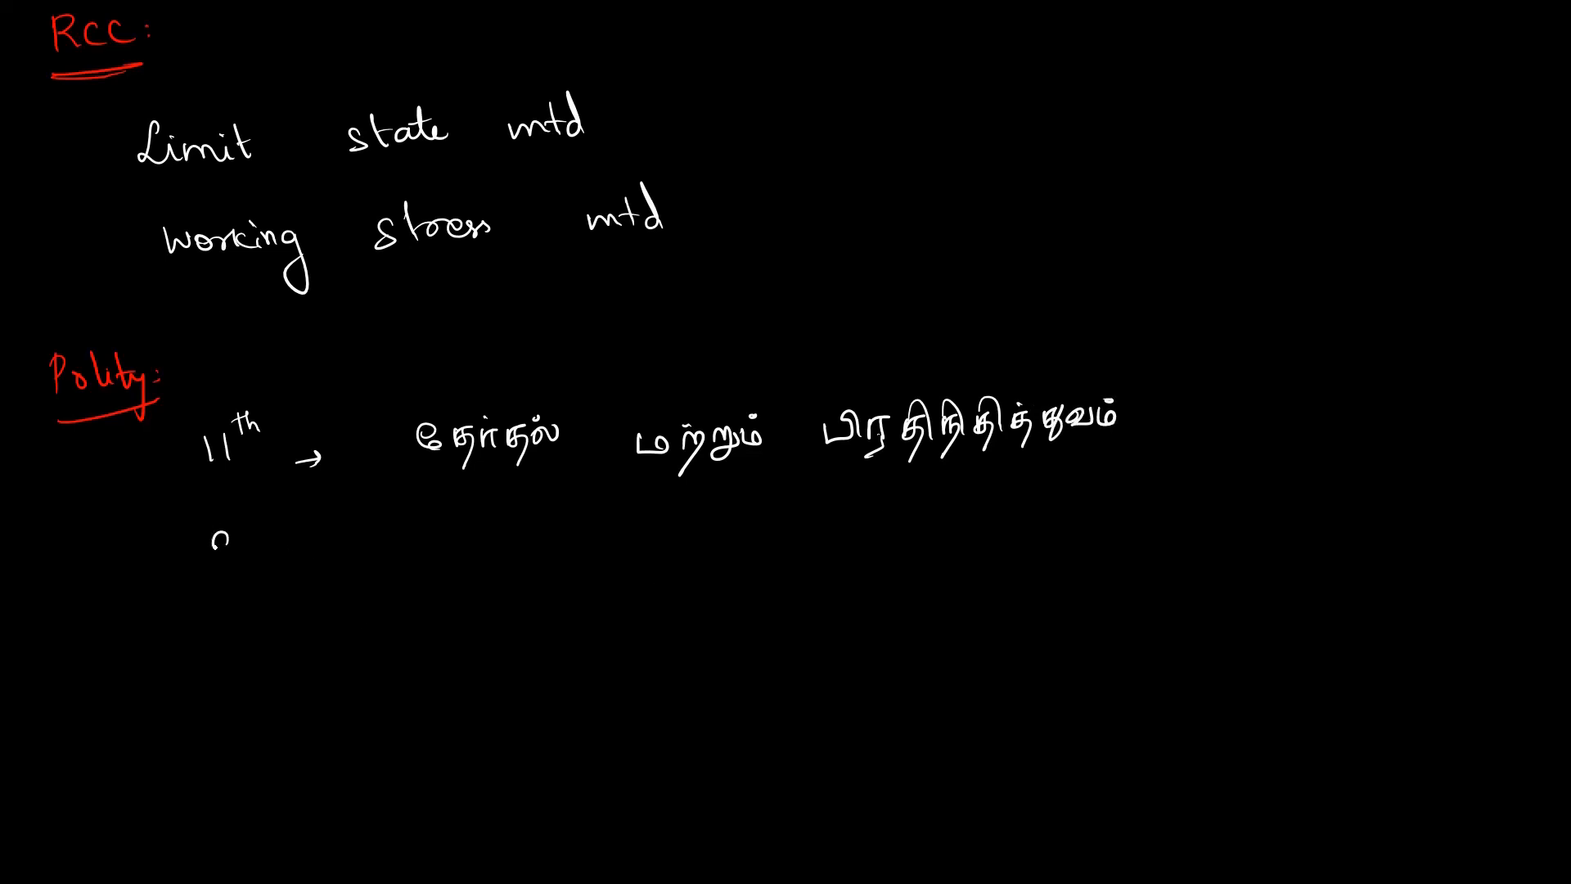
text(9th →)
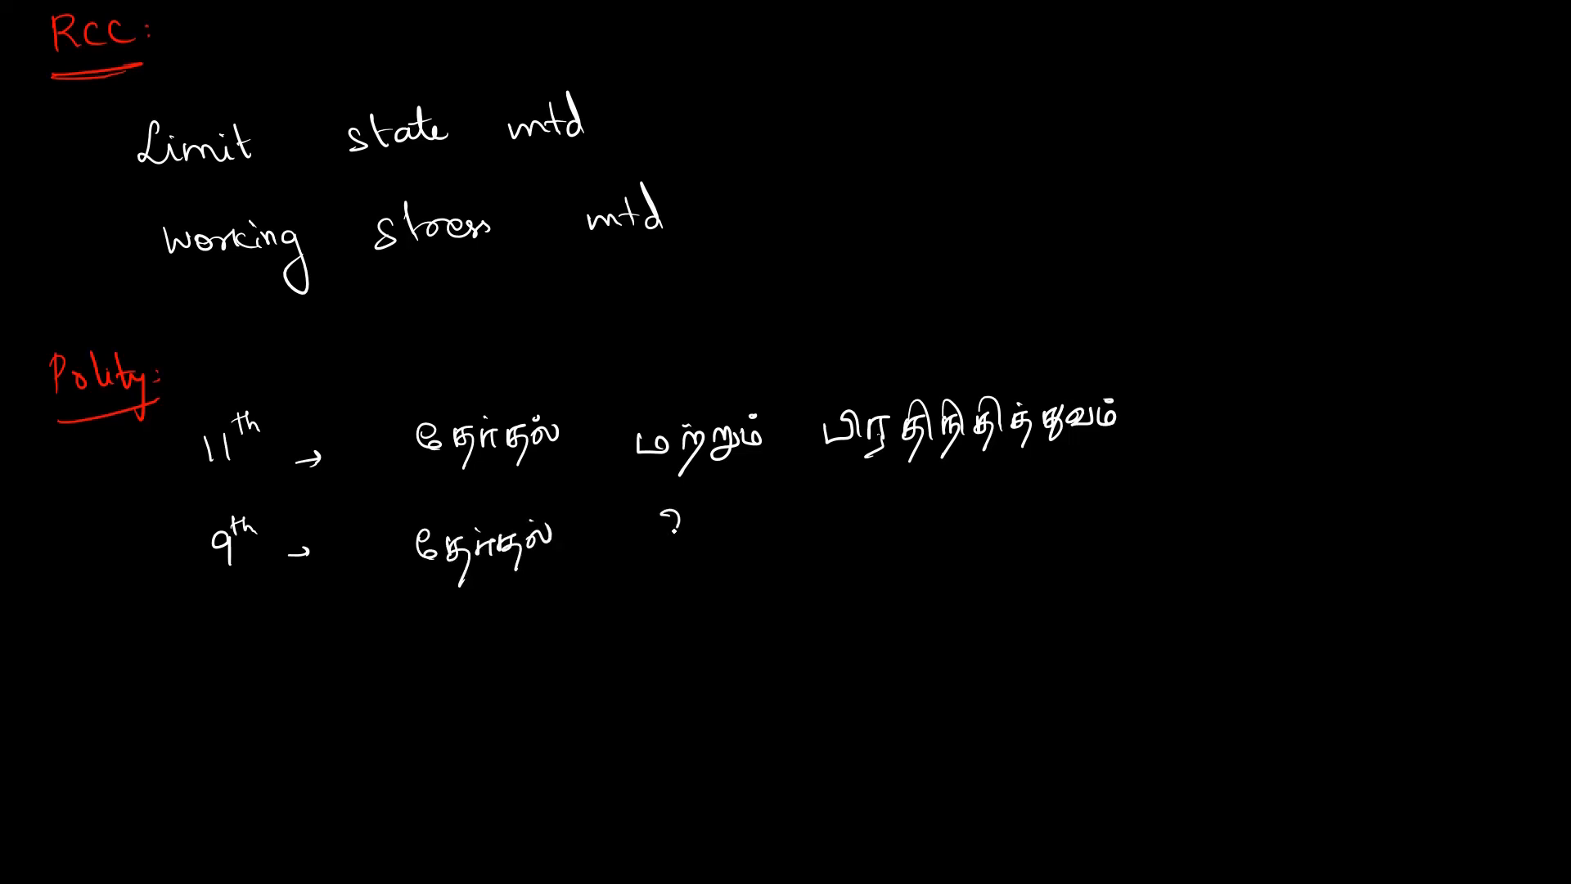
text(அரசு)
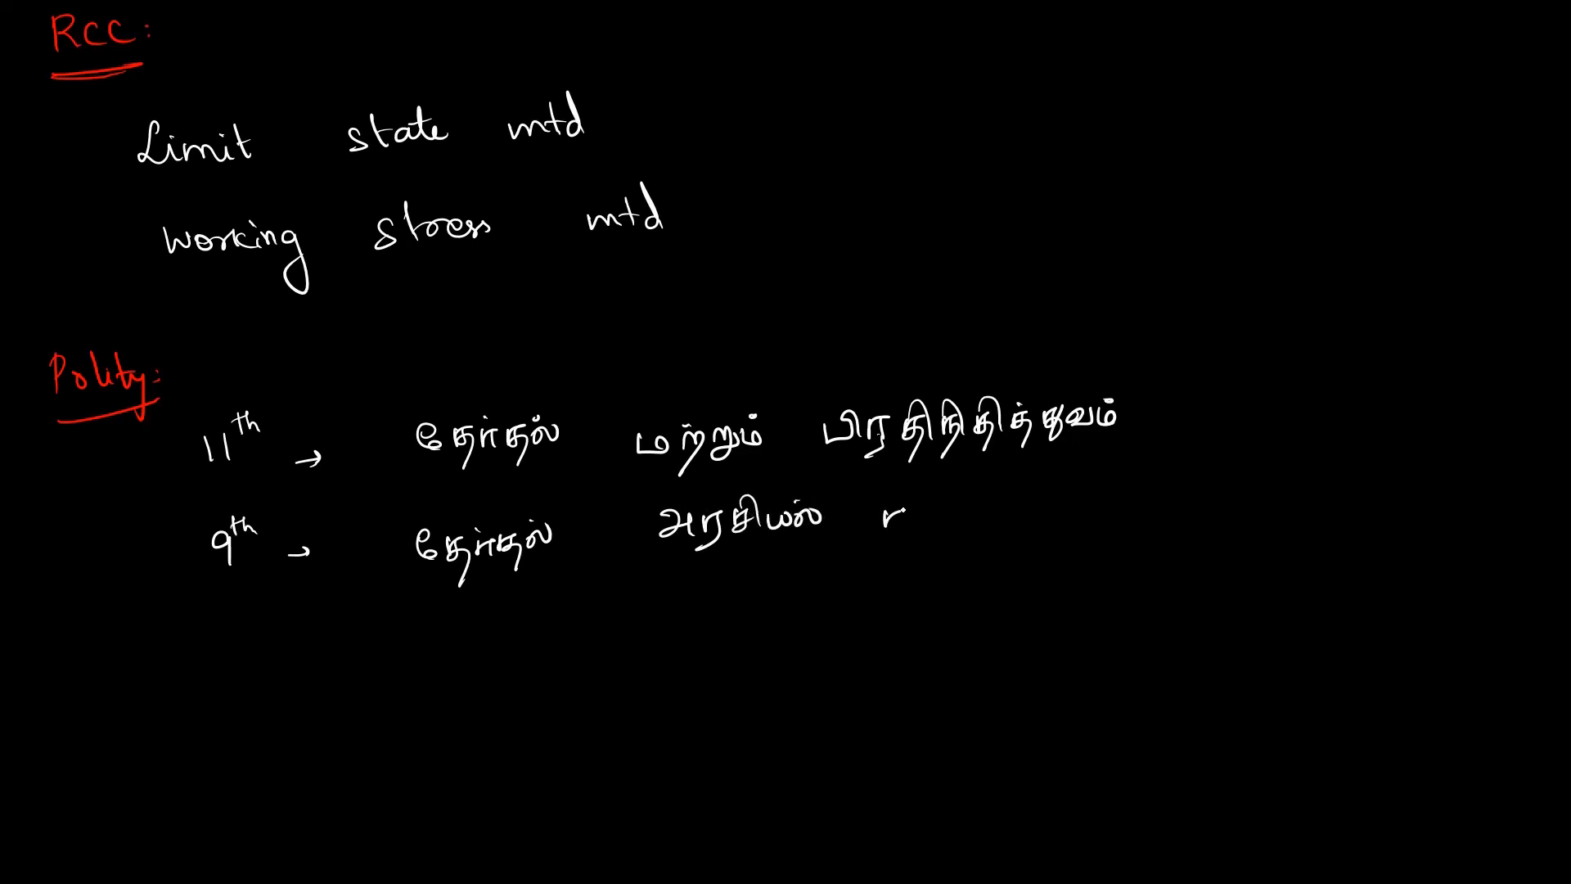
text(கட்சி)
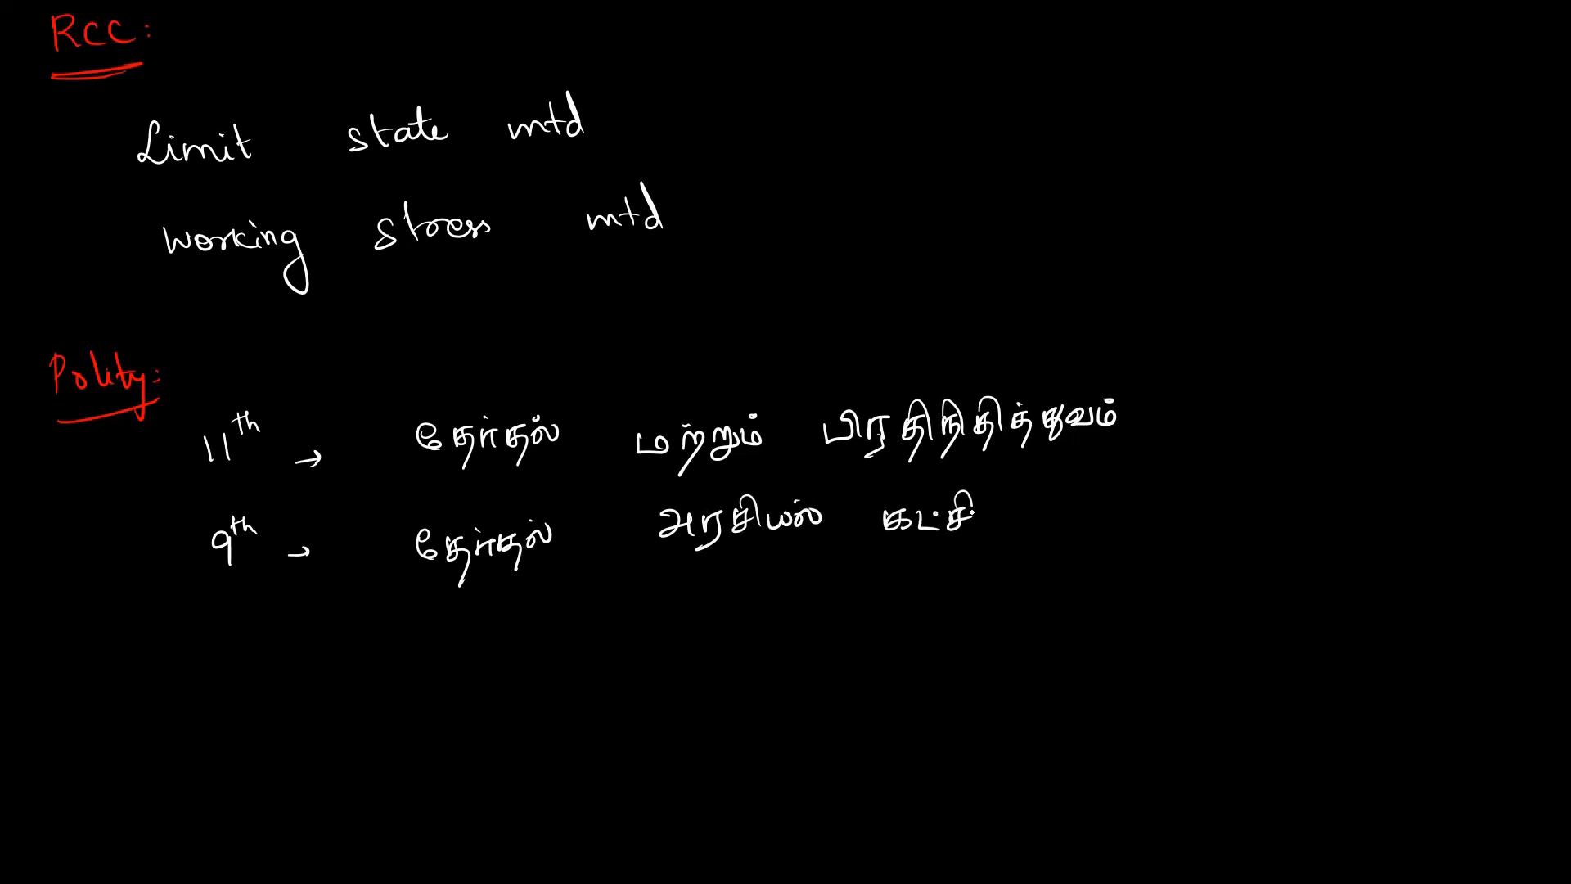
text(கள் (ம)
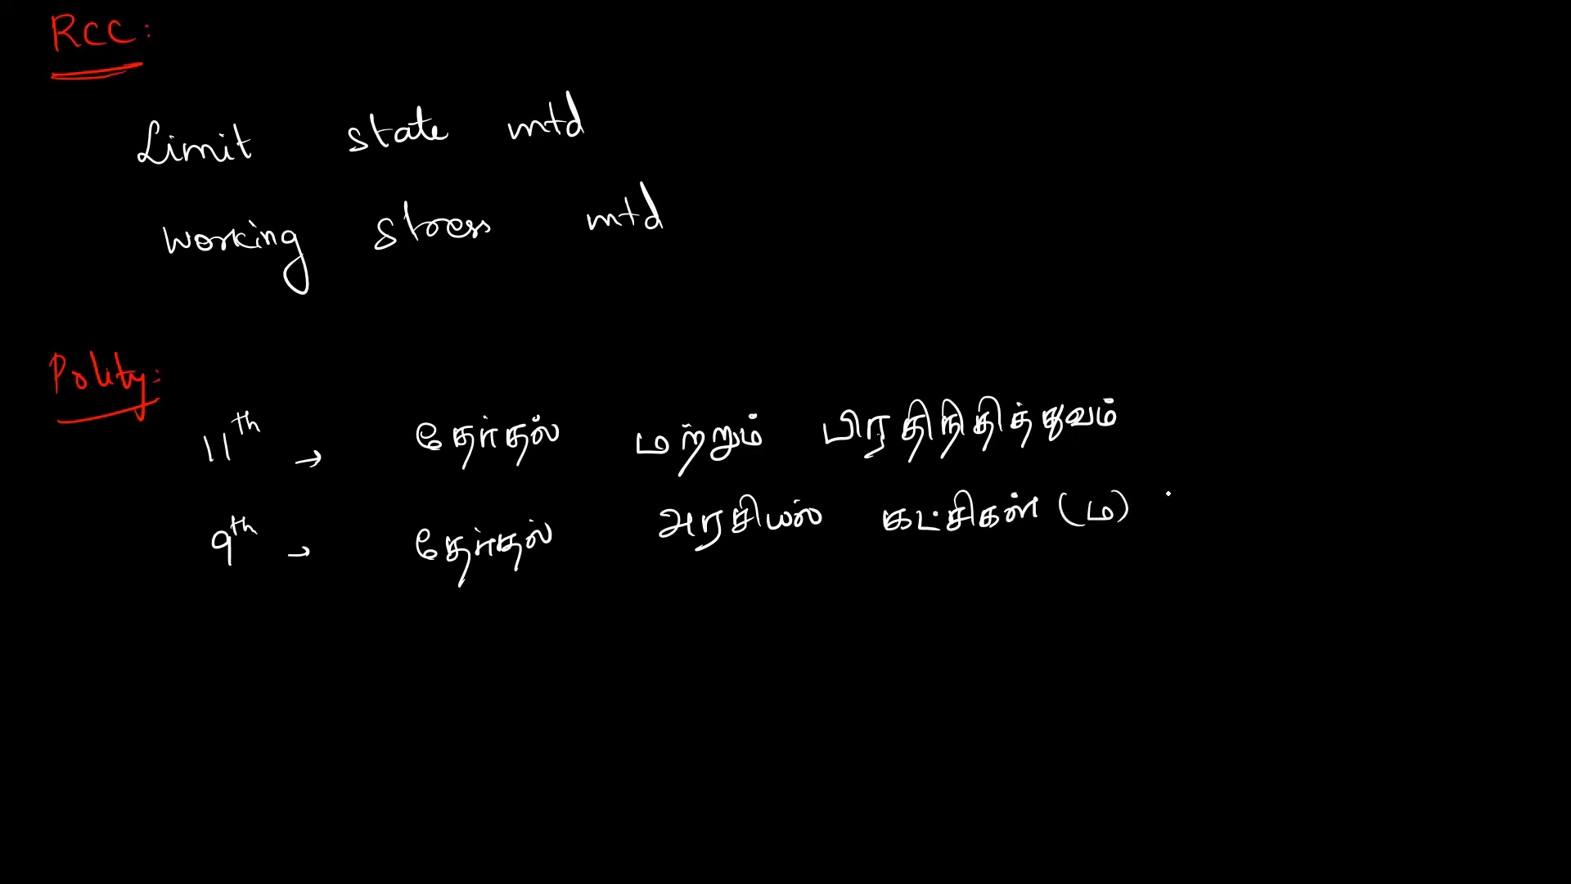
text(அடுr)
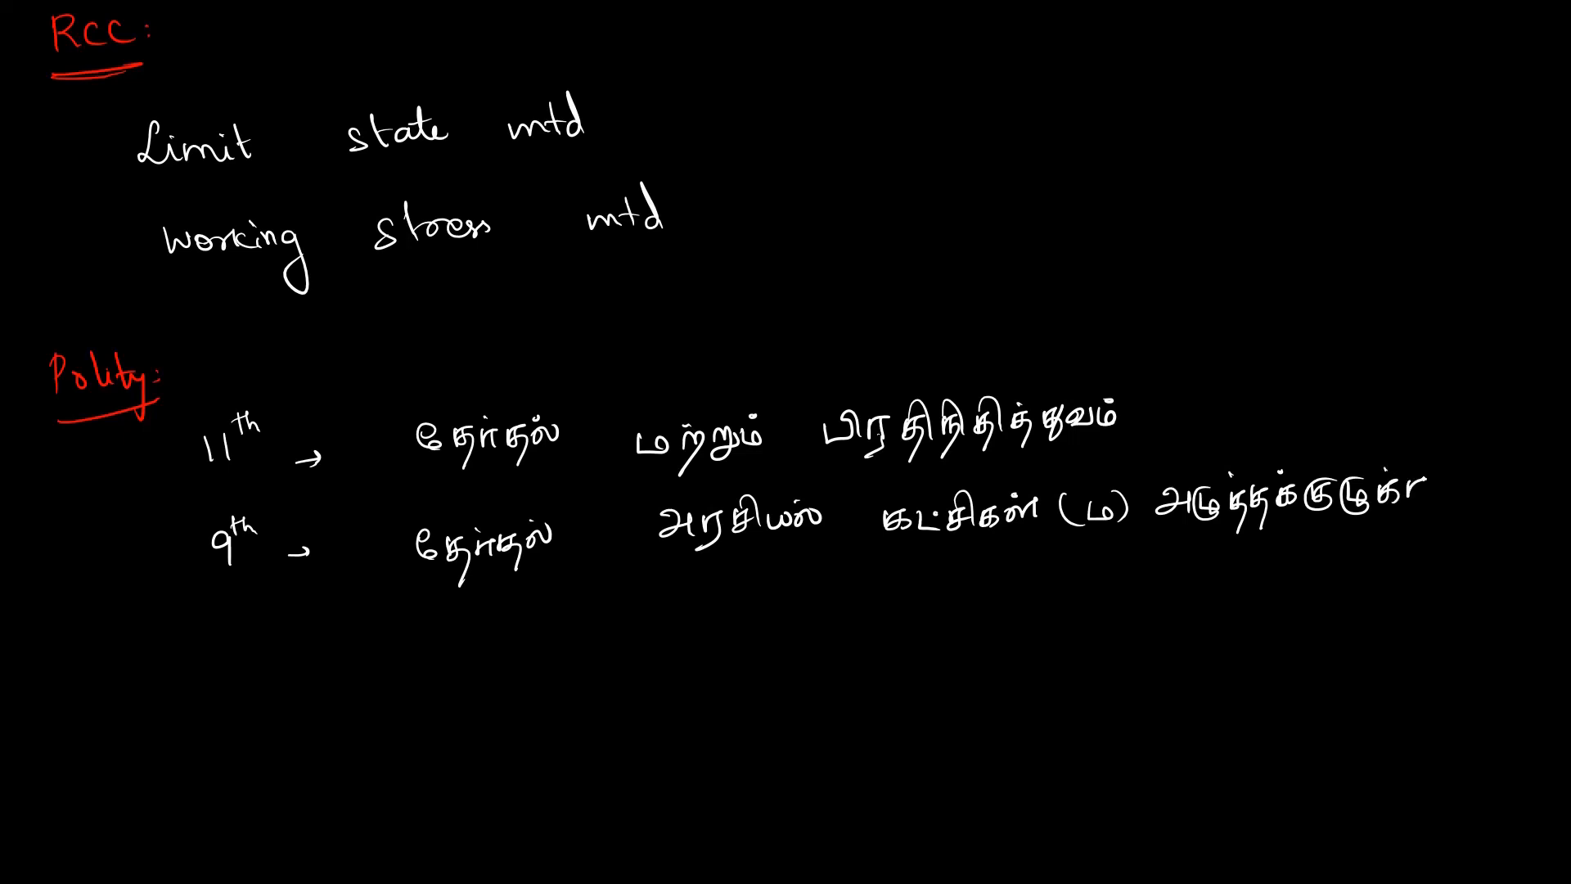
text(கள்)
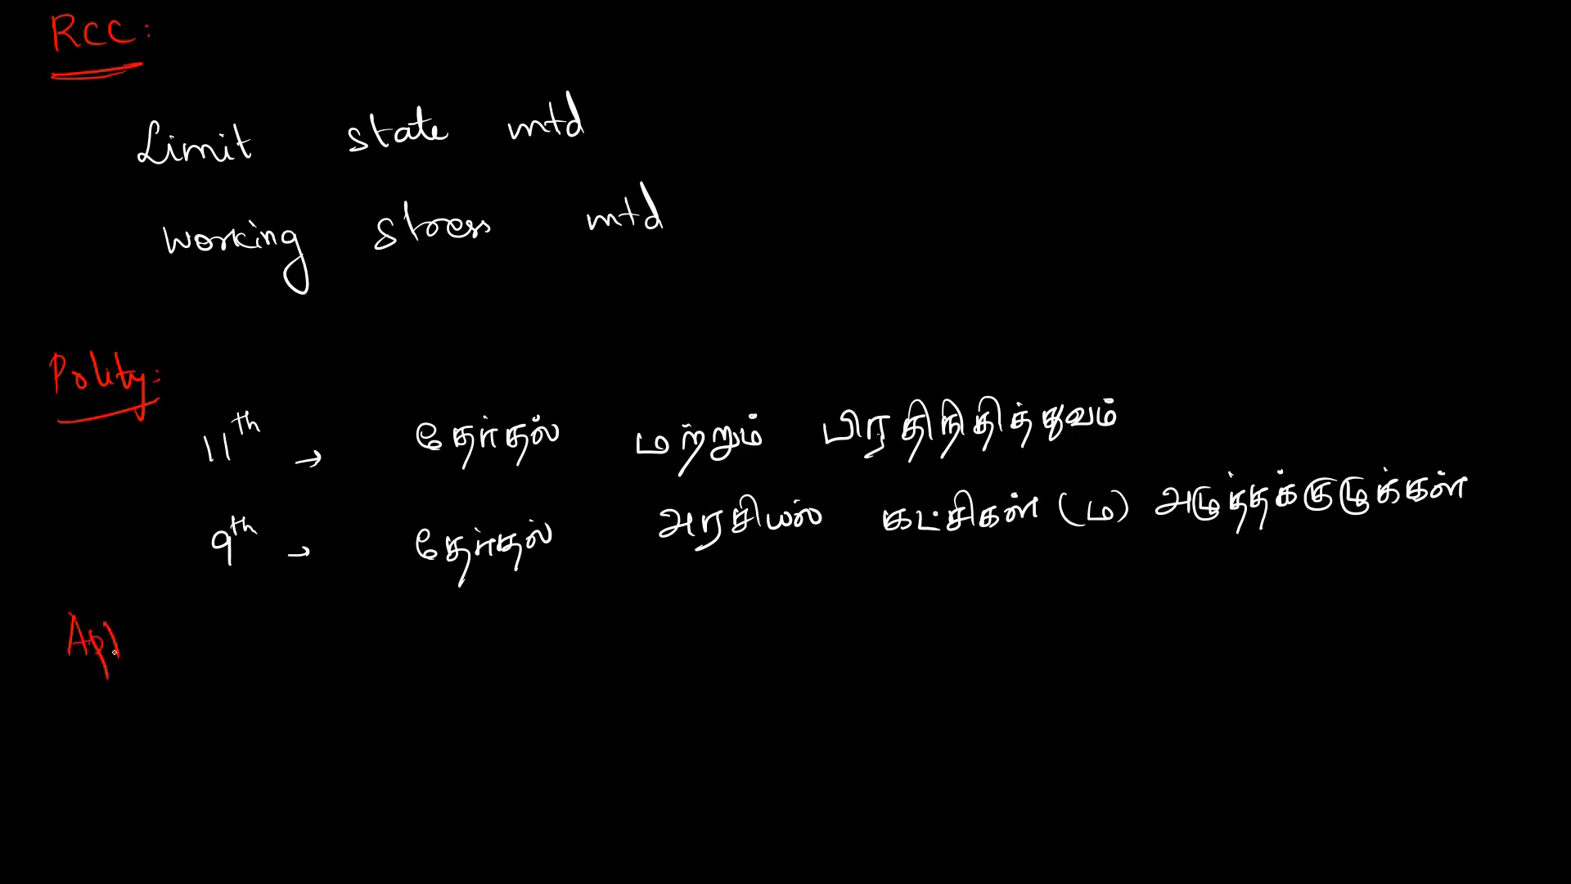
Write the 'Aptitude:' heading, change ink, and begin a 'Revi.' note
text(Aptitude:)
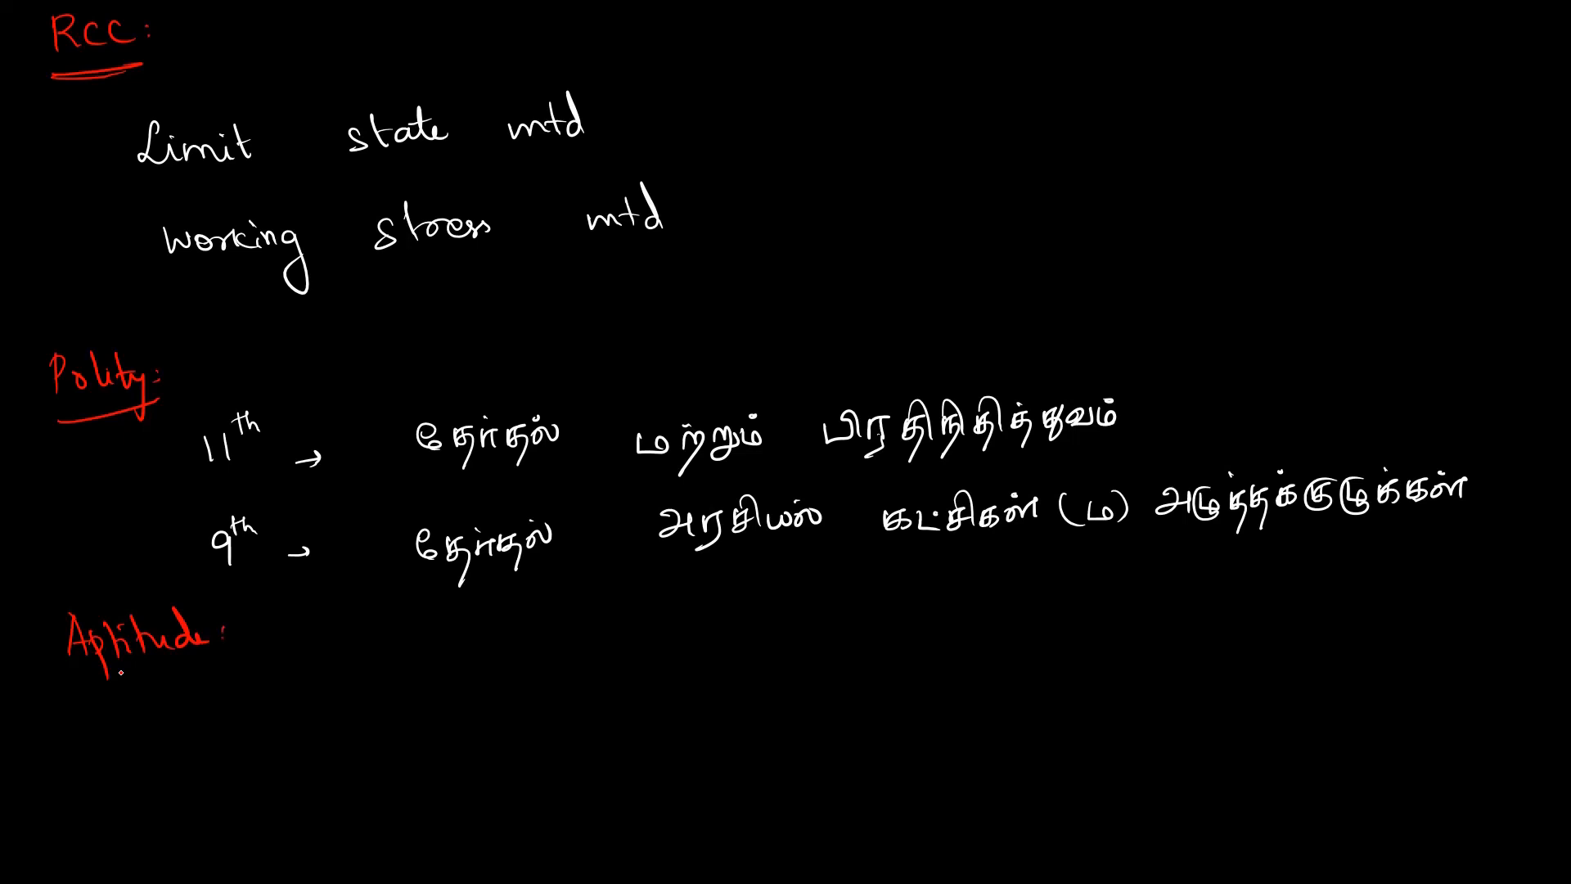
click(95, 864)
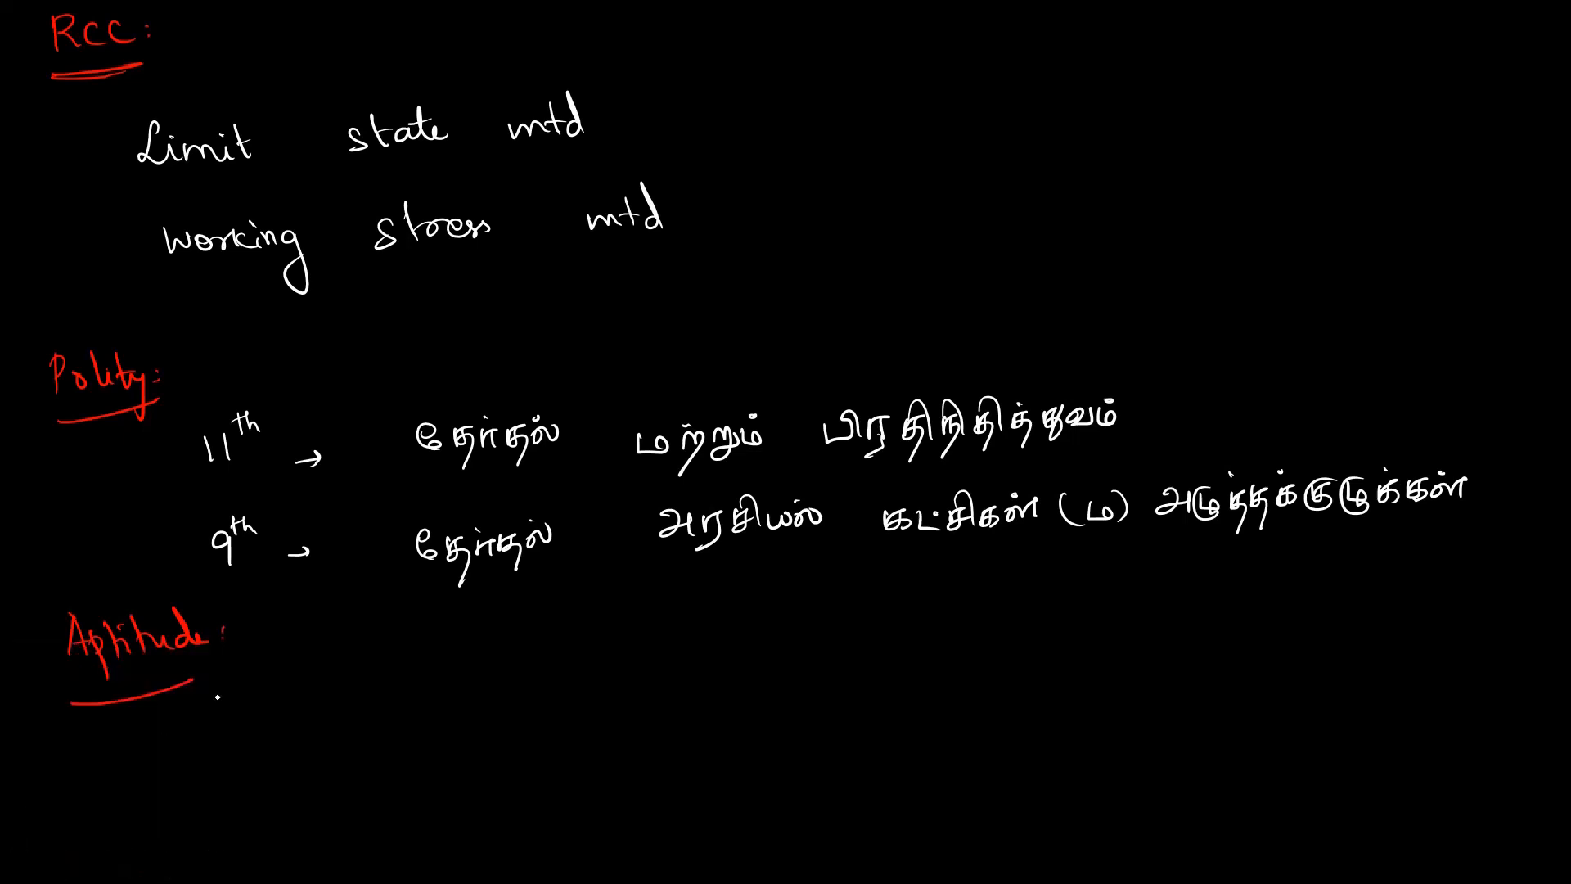
text(Revi.)
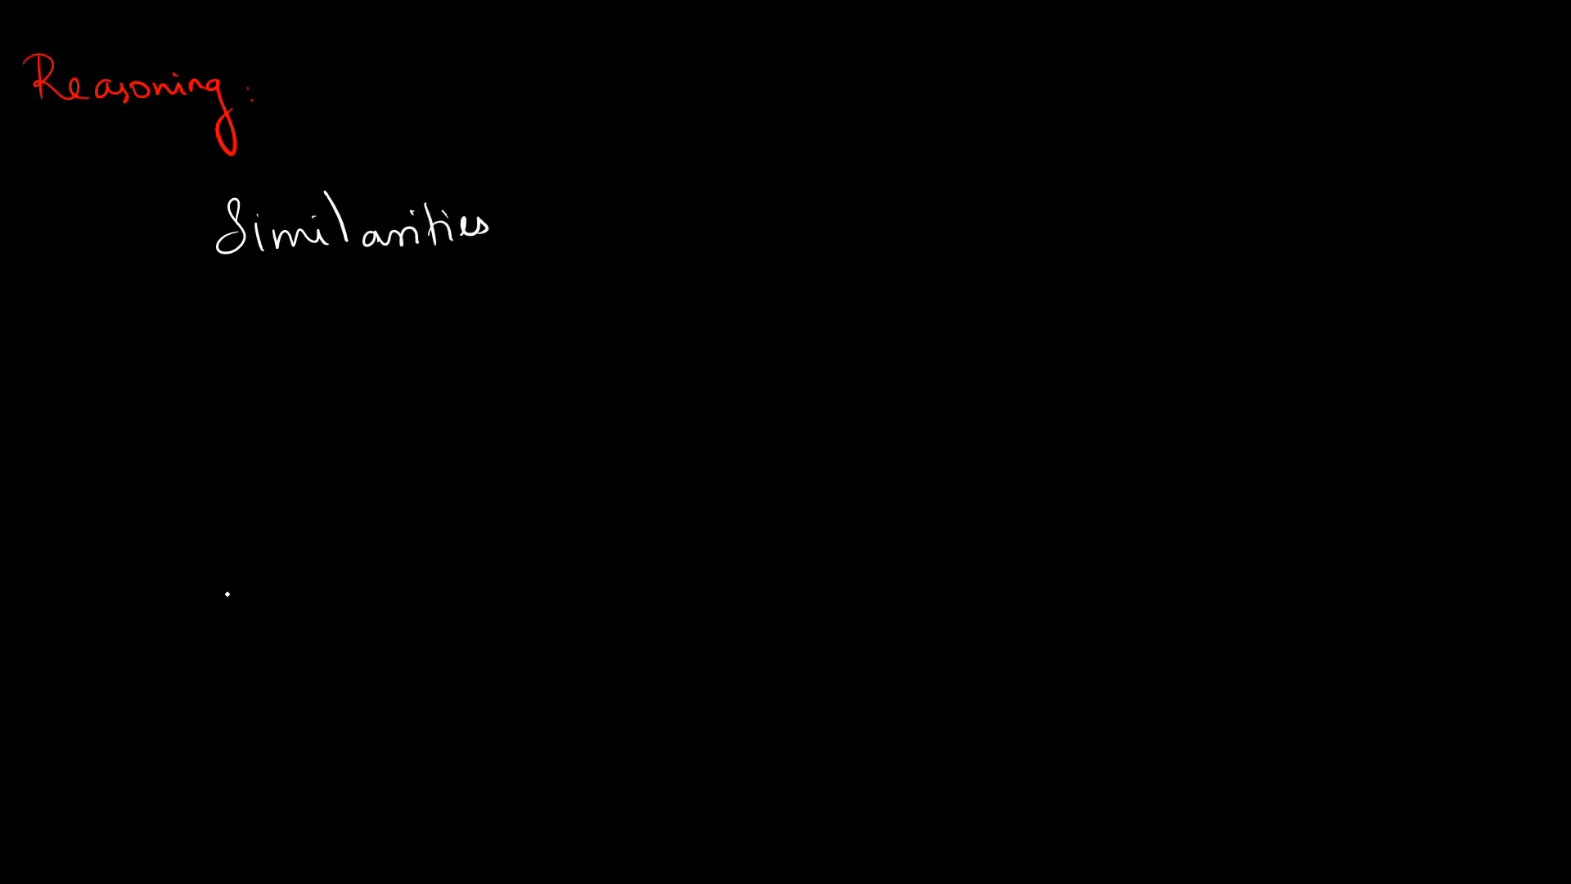
Write the red CA heading, then add white notes 'Jan → 17-20 CA' and 'Jun → 17-20 CA'
click(95, 864)
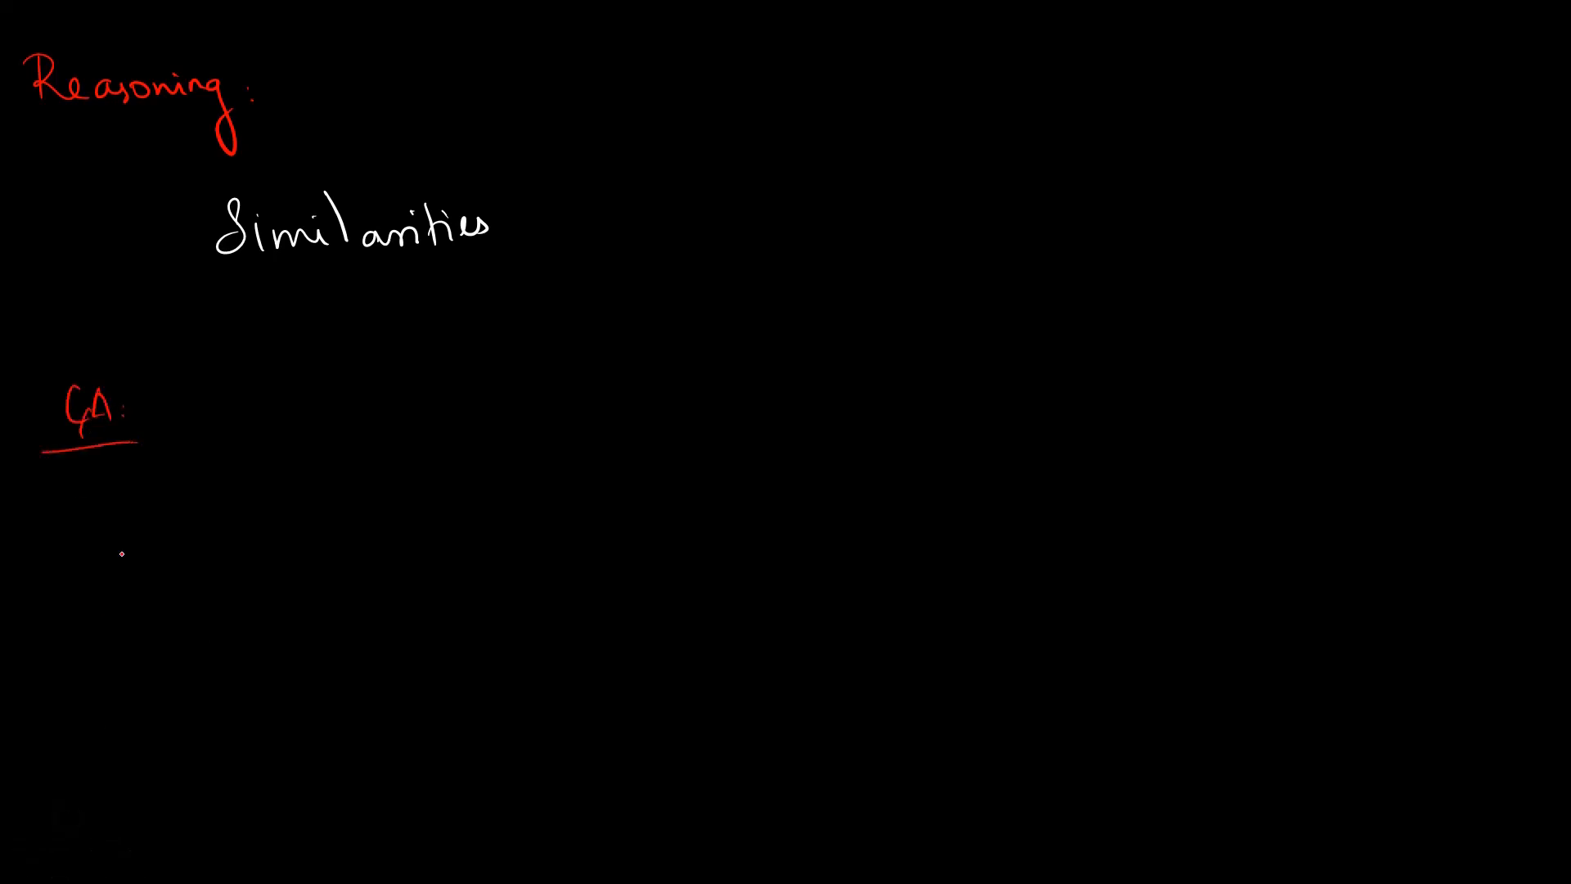
click(95, 865)
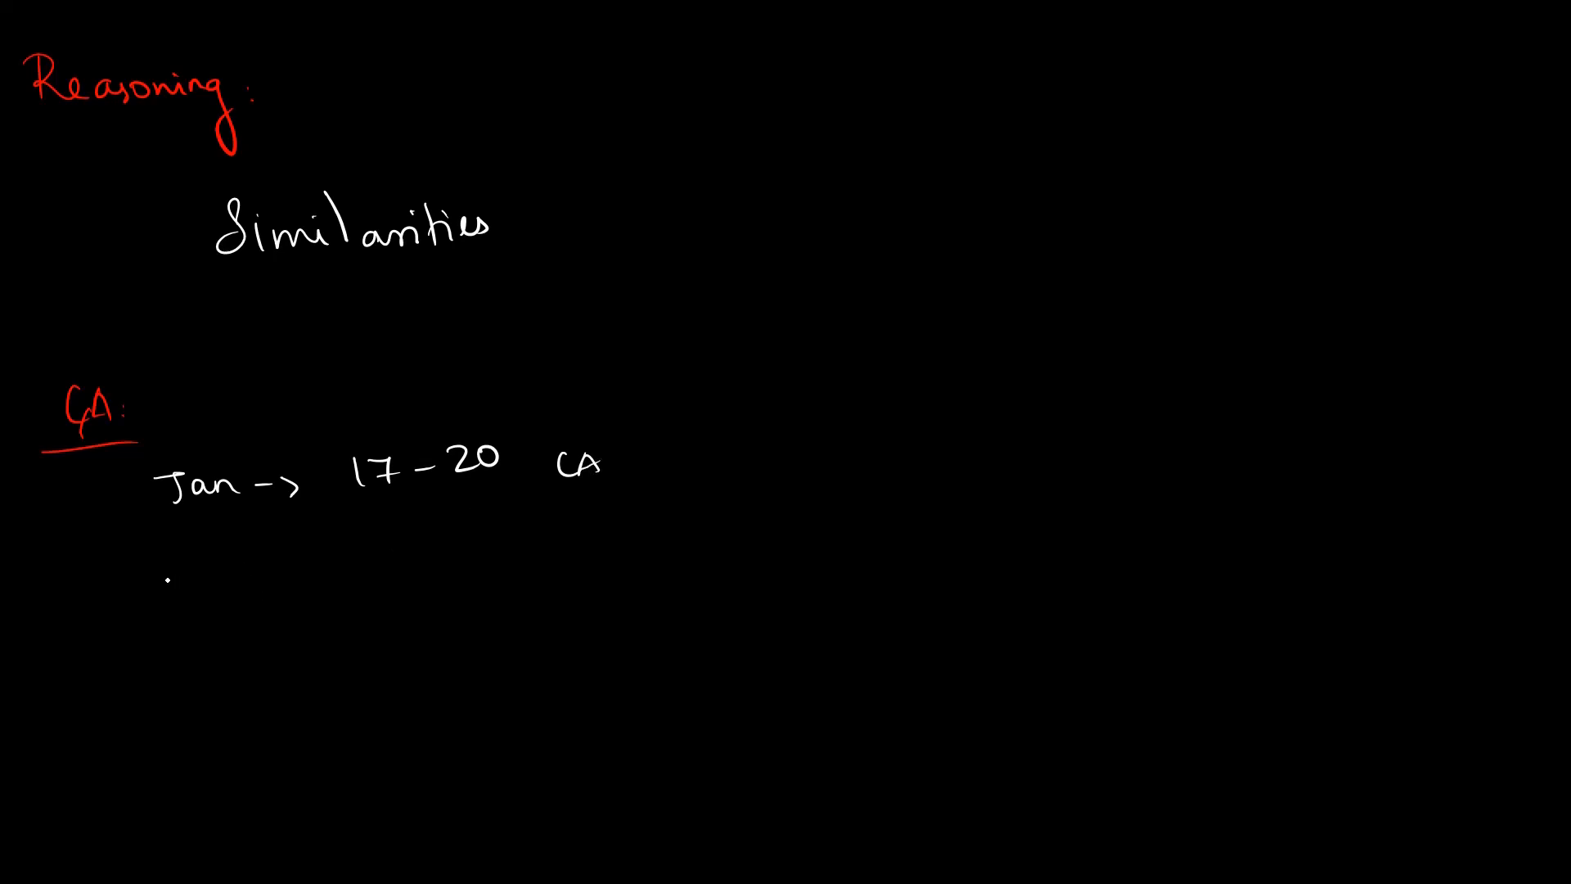
text(Jun -> 1)
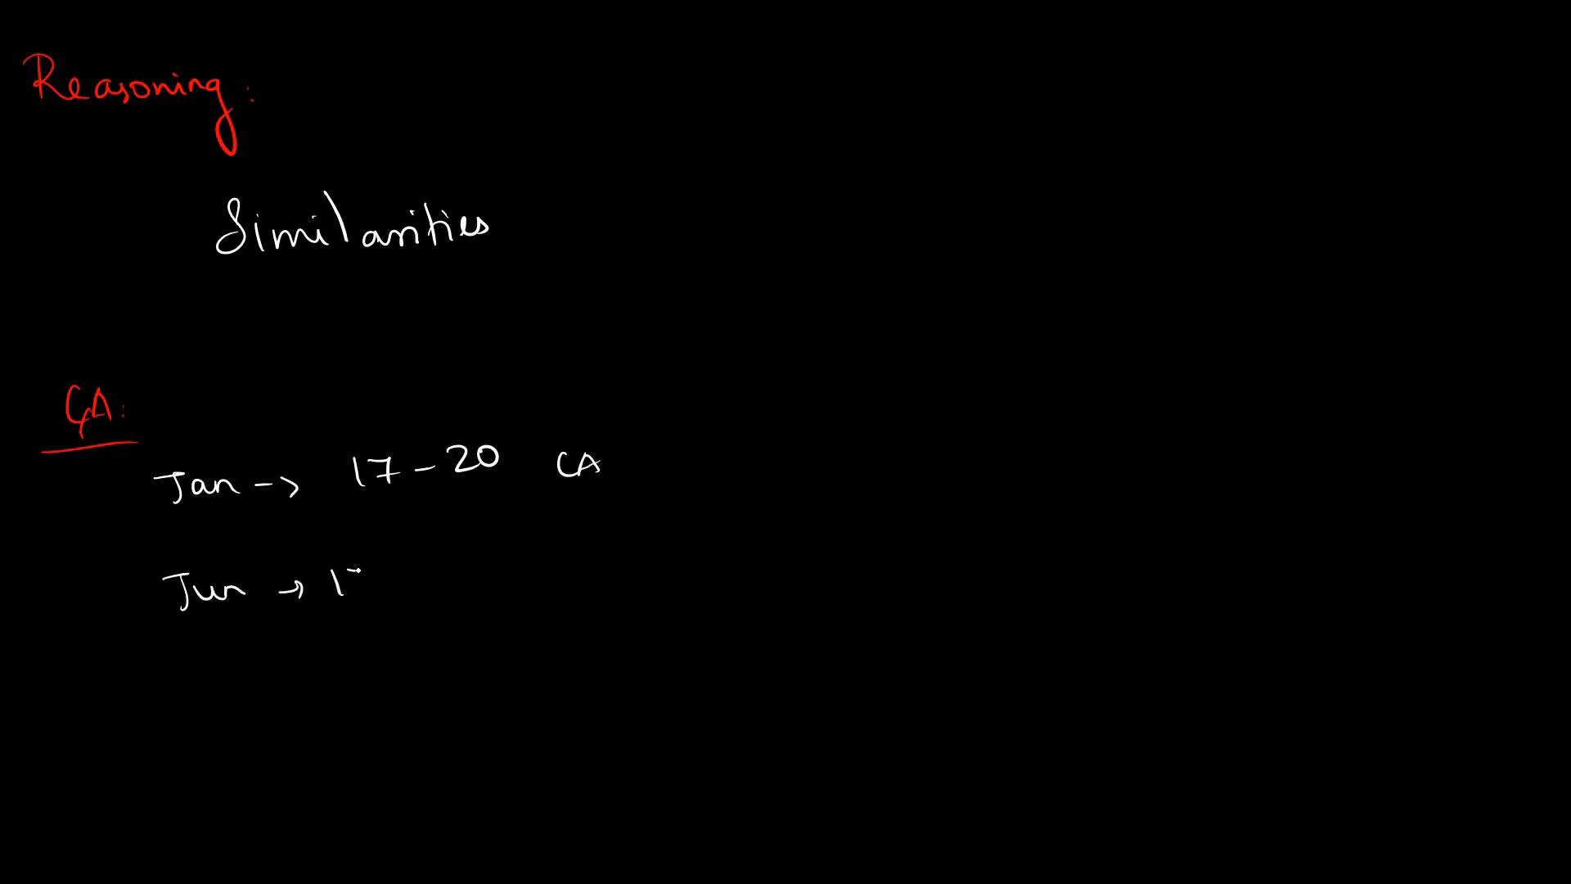
text(17-20 CA)
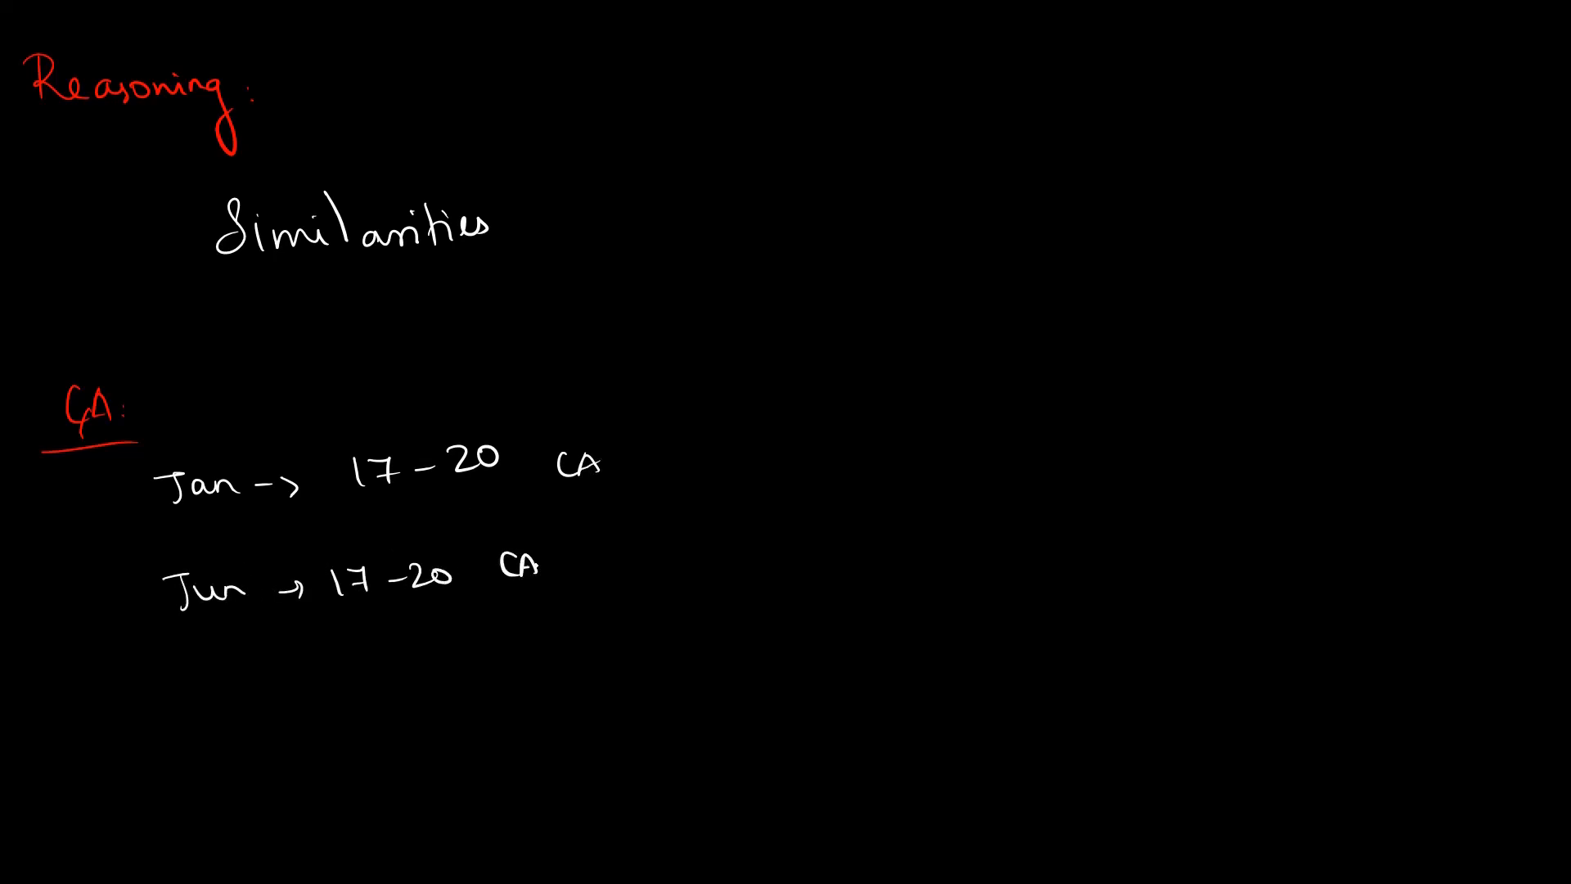